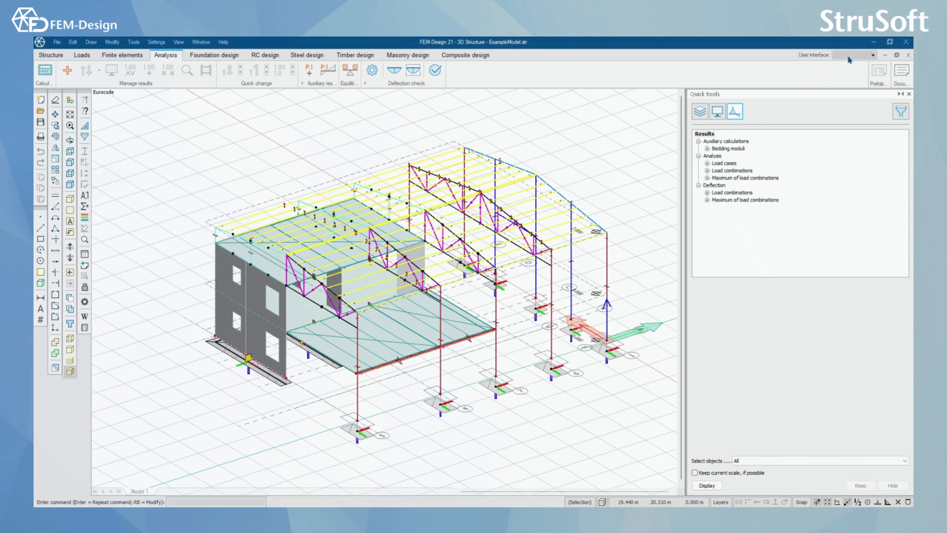
Step: Switch the user interface to Full and briefly review the calculation settings without changes
left_click(877, 56)
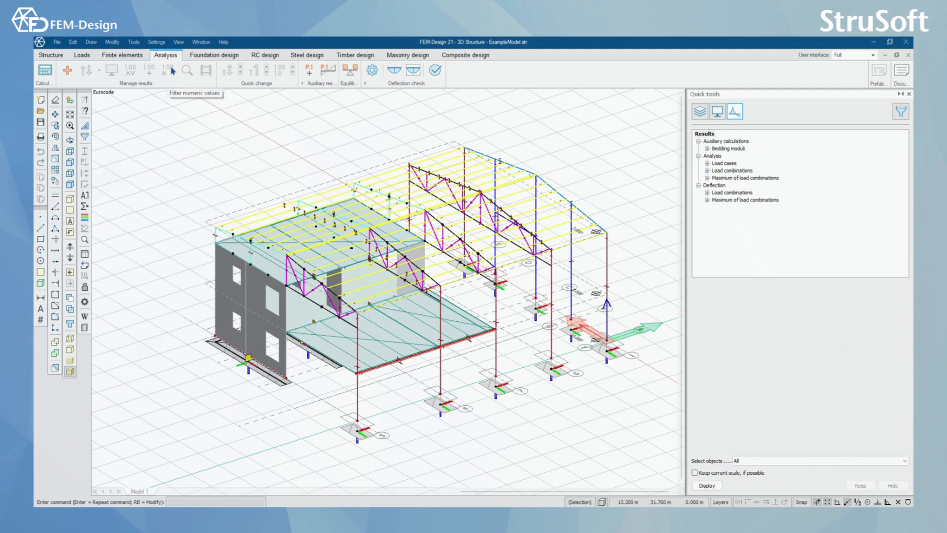
mouse_move(181, 72)
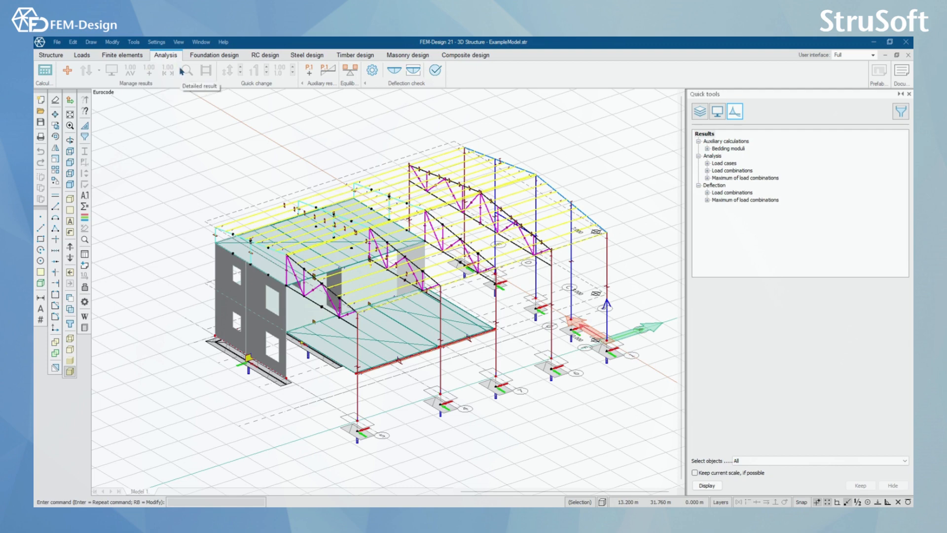
mouse_move(54, 72)
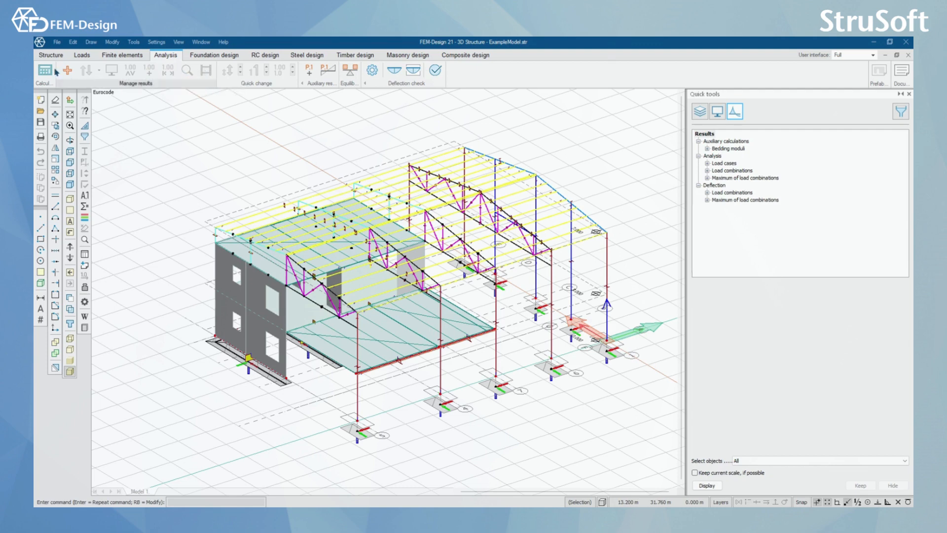
left_click(42, 72)
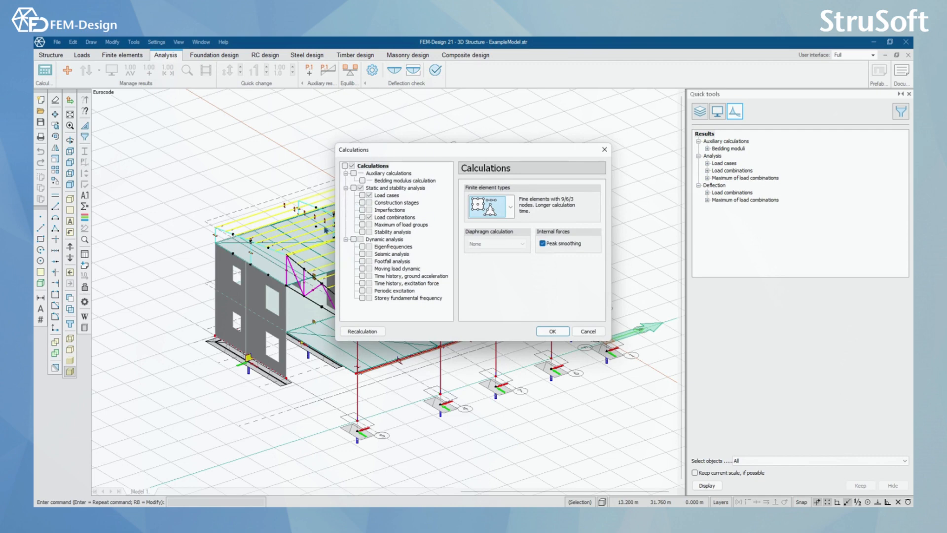
left_click(551, 331)
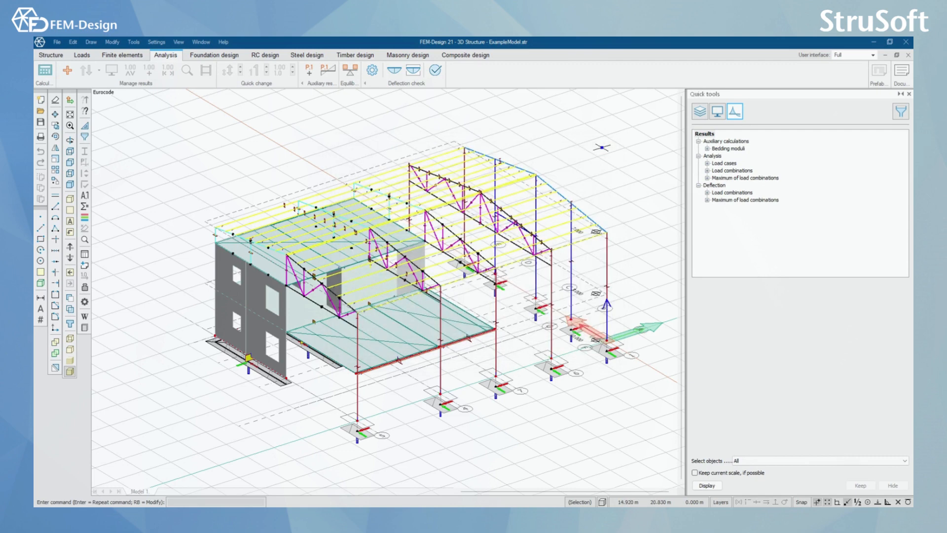
Step: Display the converted loads of load case WL, X+, 1. on the whole hall model
left_click(731, 171)
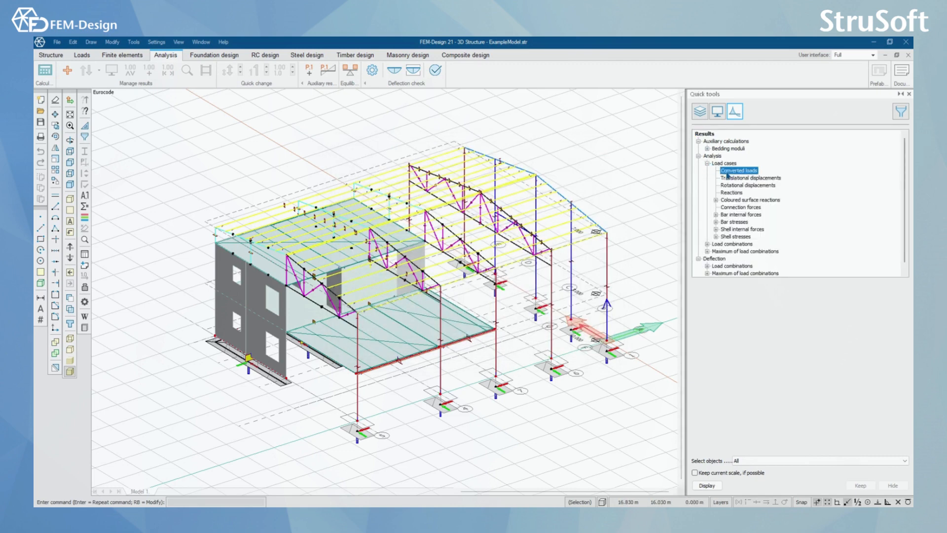
left_click(736, 171)
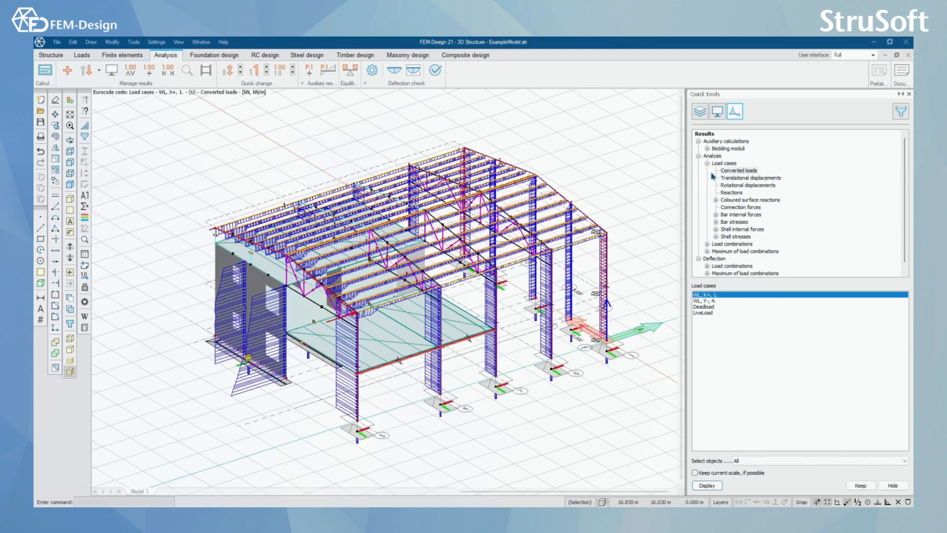
mouse_move(711, 92)
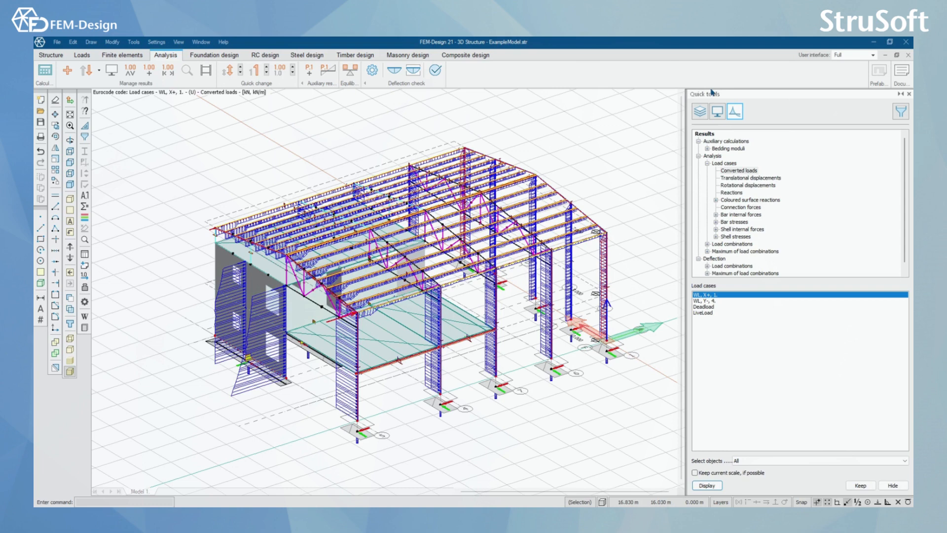
mouse_move(708, 92)
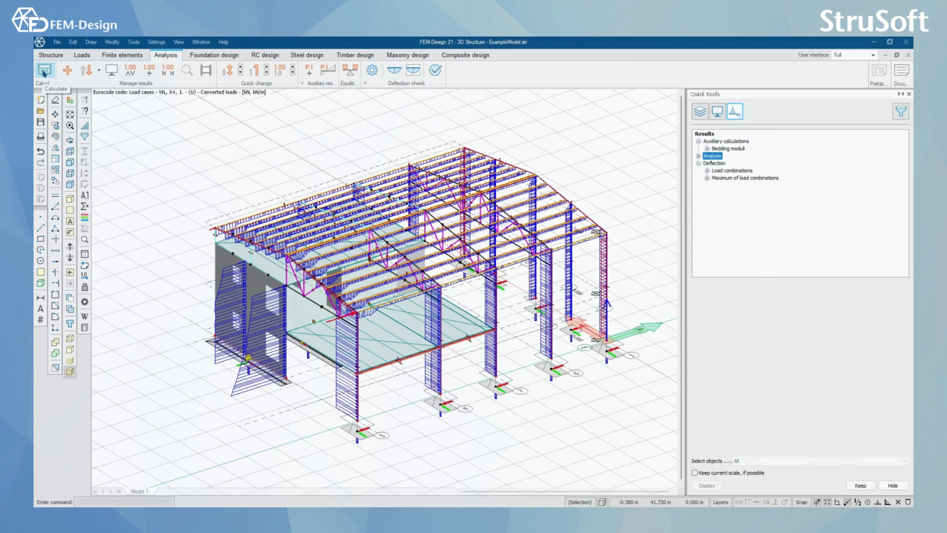
Step: Tick Load cases and Load combinations for static analysis in the calculation settings
left_click(44, 70)
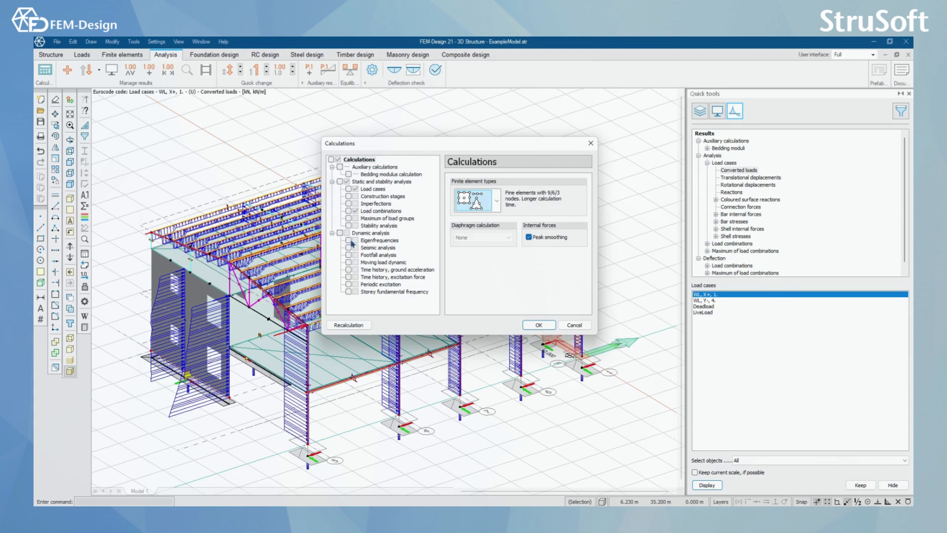
mouse_move(351, 244)
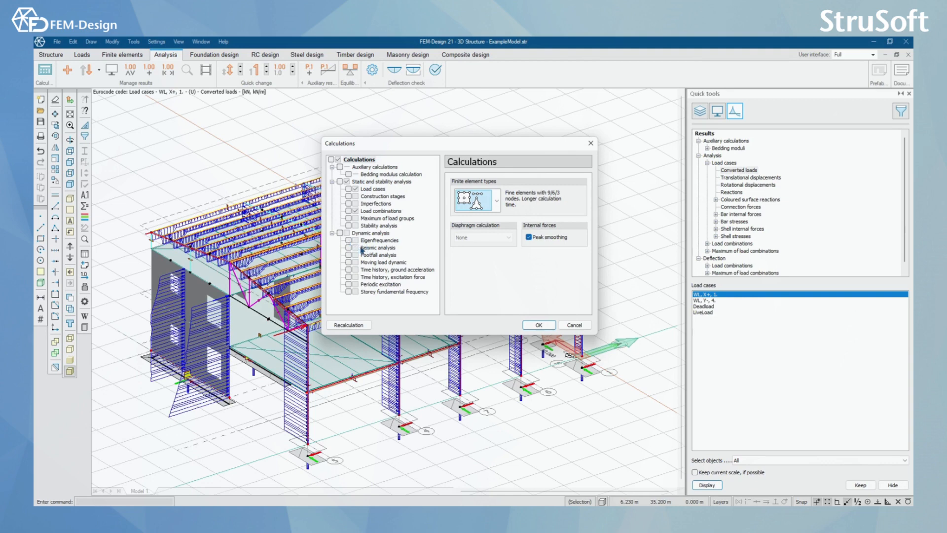
mouse_move(361, 264)
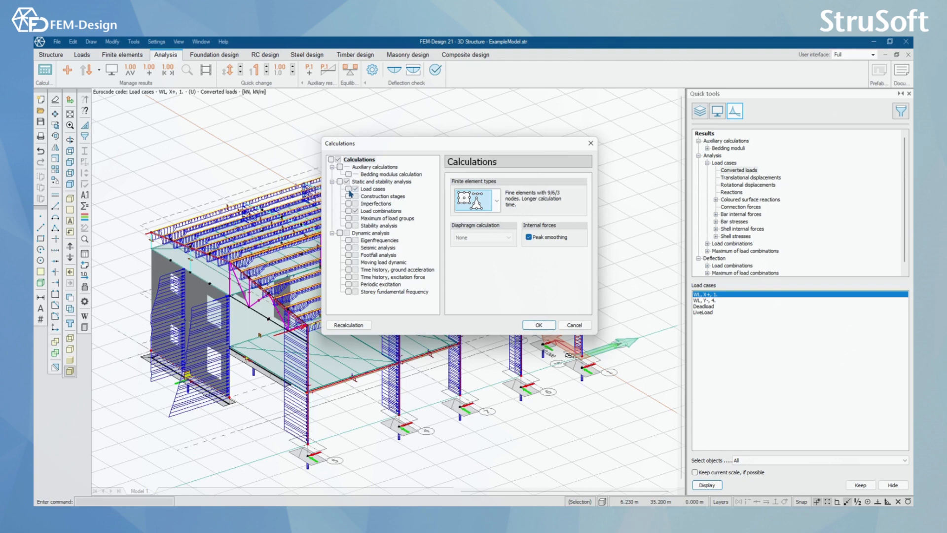
left_click(373, 190)
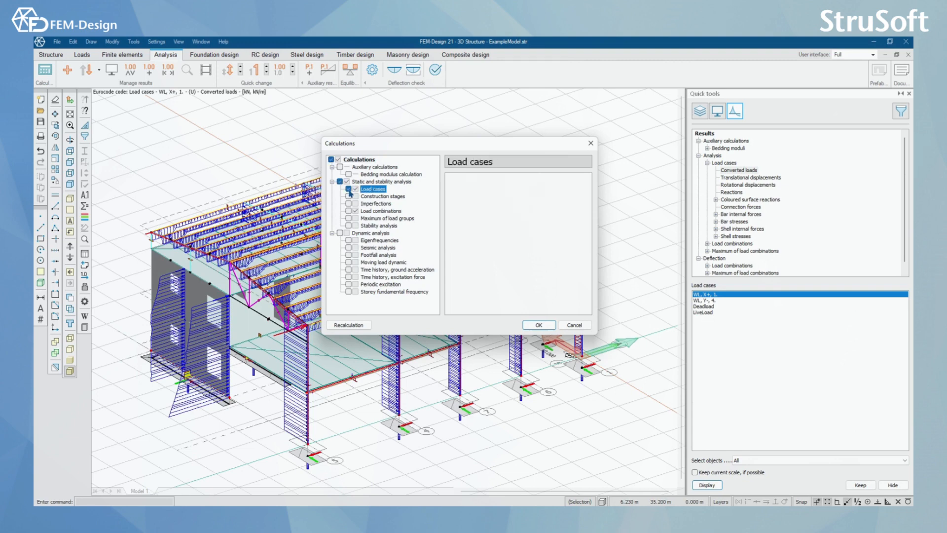
left_click(381, 211)
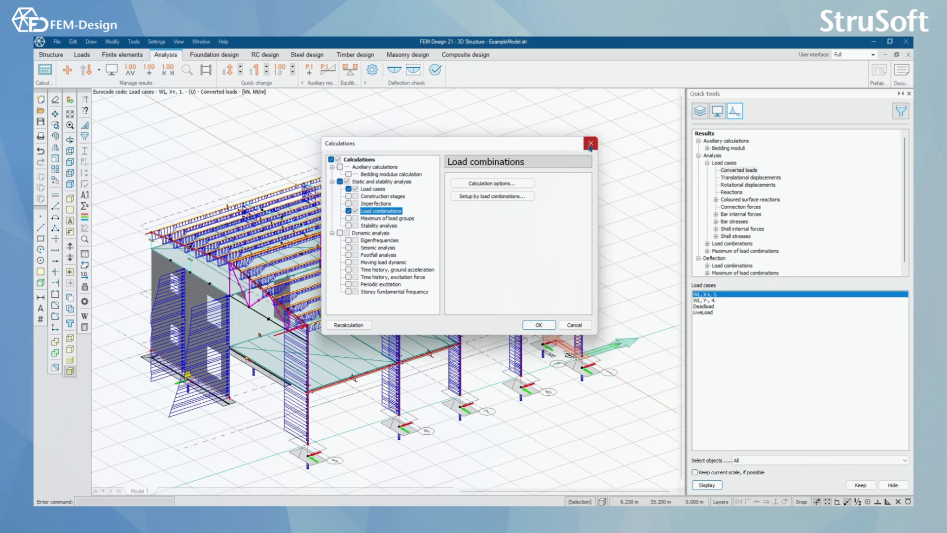
mouse_move(138, 135)
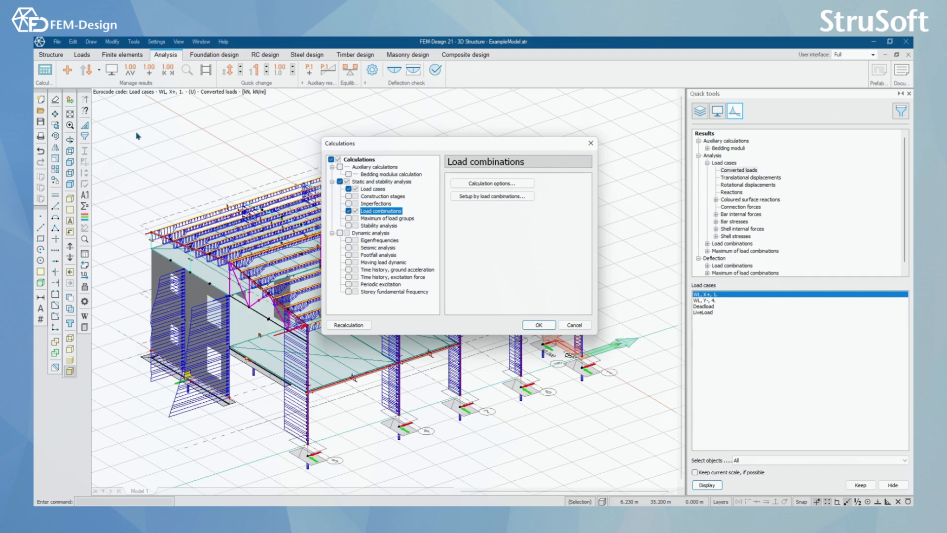
mouse_move(414, 201)
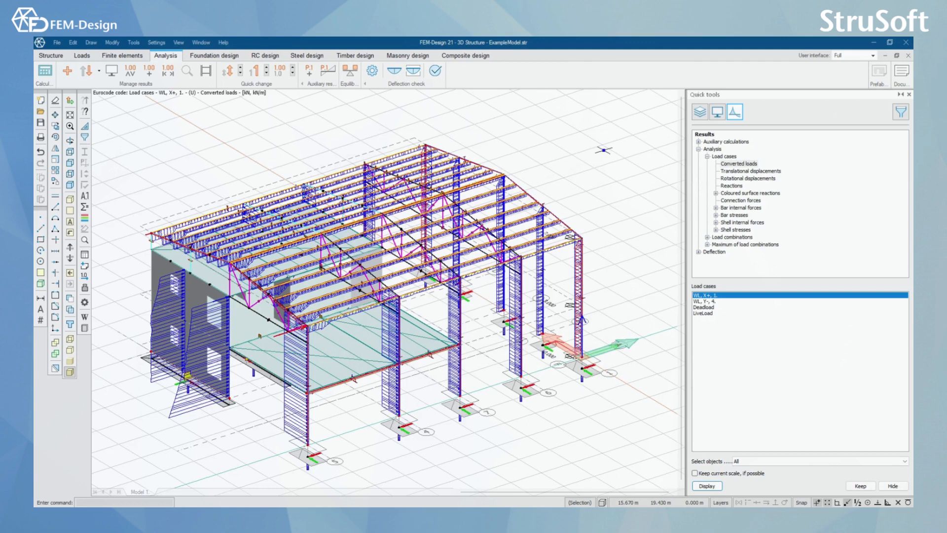
mouse_move(631, 393)
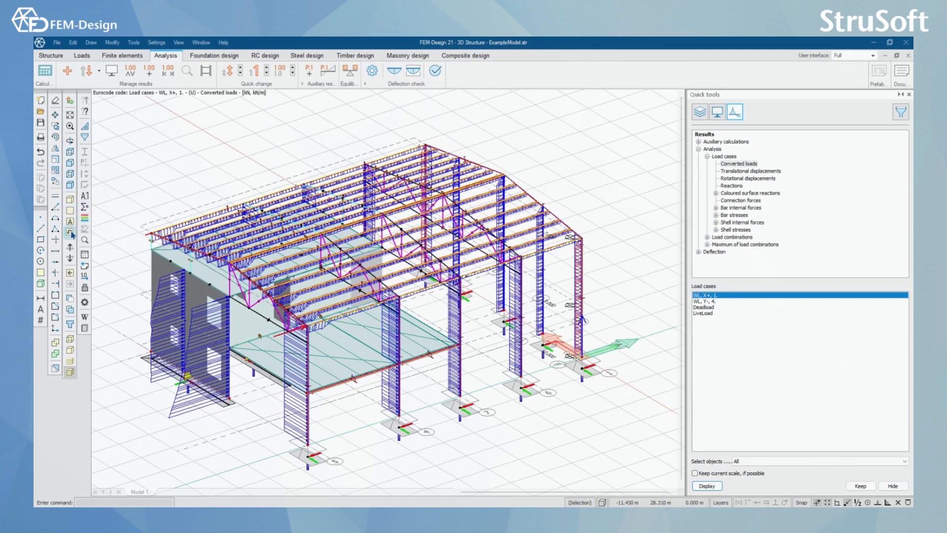
Step: Show the axis 1 frame in elevation and hide the converted loads result
left_click(69, 233)
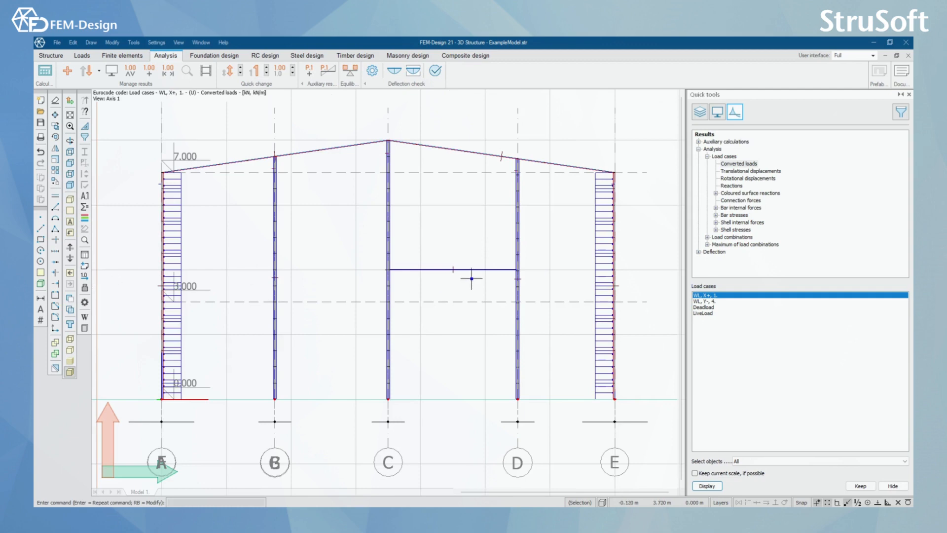
mouse_move(230, 179)
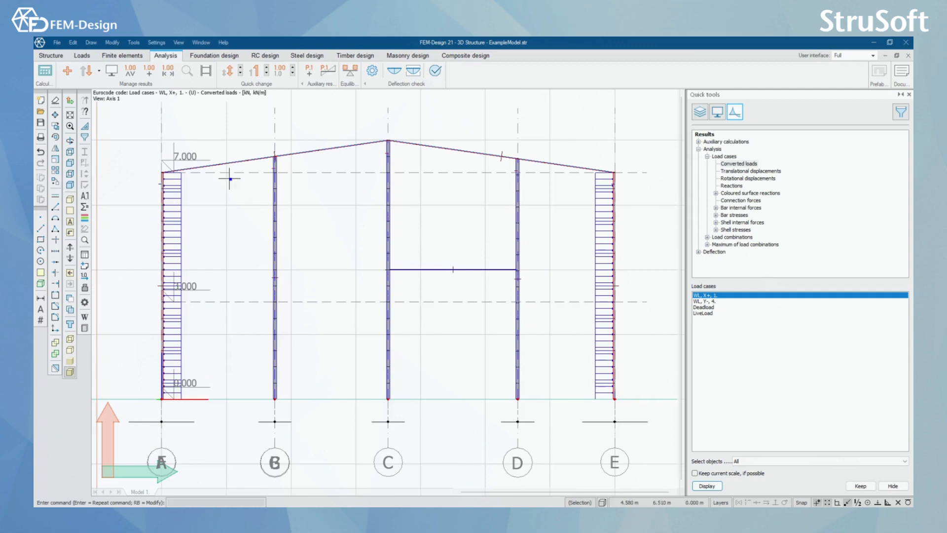
left_click(95, 71)
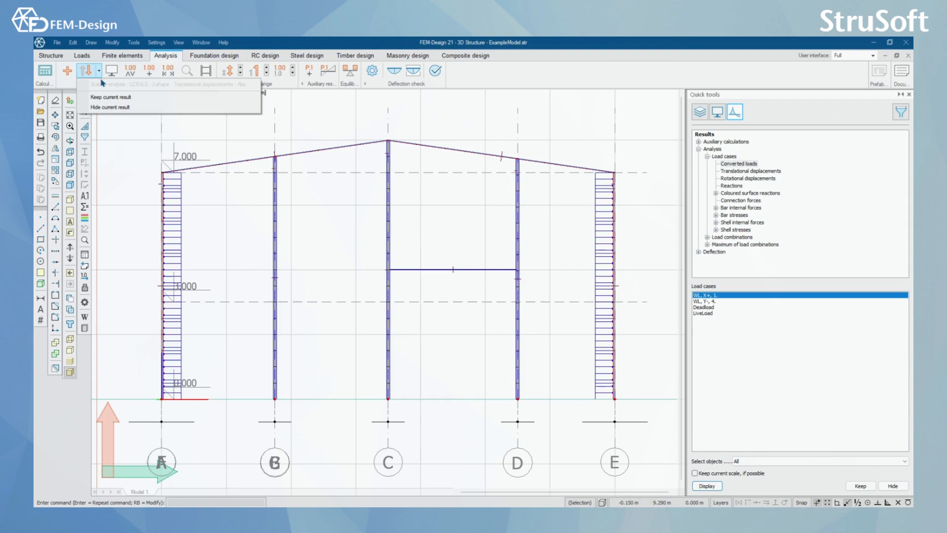
mouse_move(113, 106)
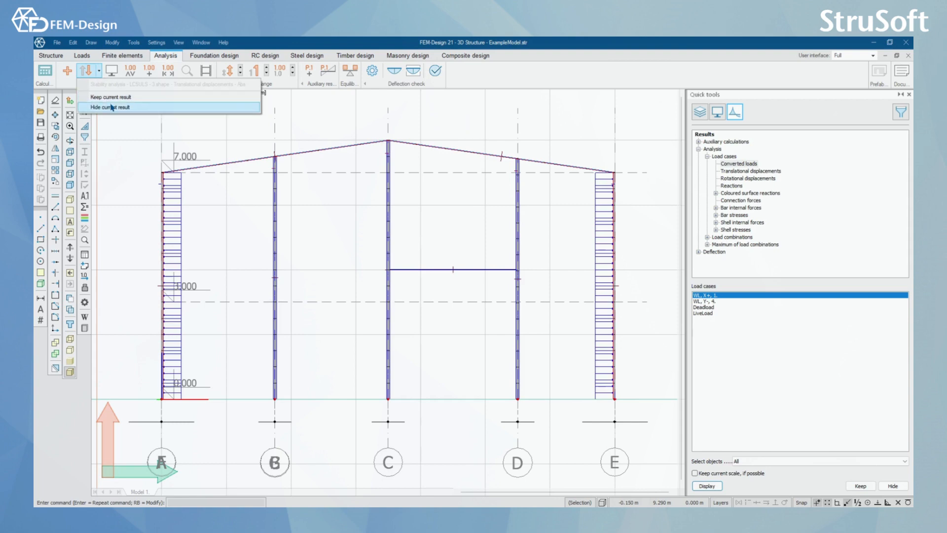
left_click(108, 107)
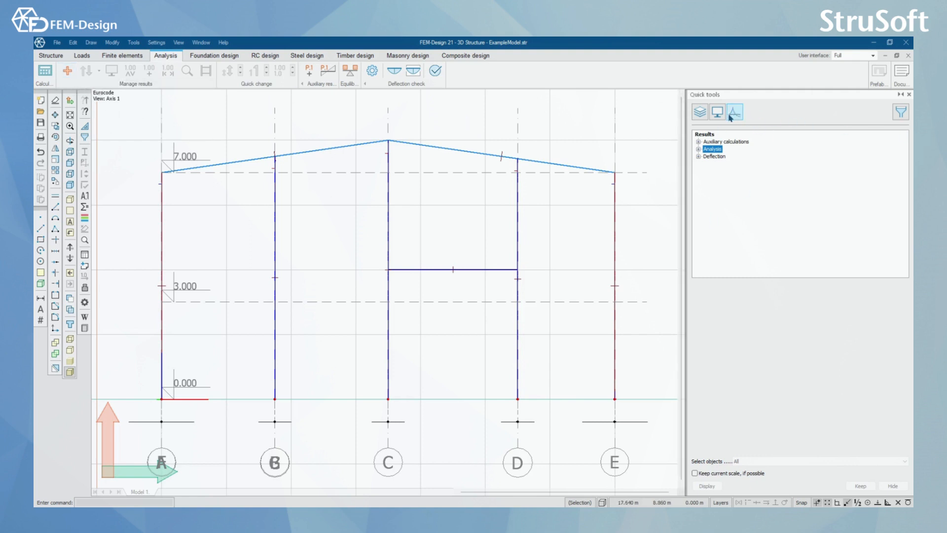
Step: Display translational displacements for WL, X+, 1. as a graph on the axis 1 frame
left_click(734, 113)
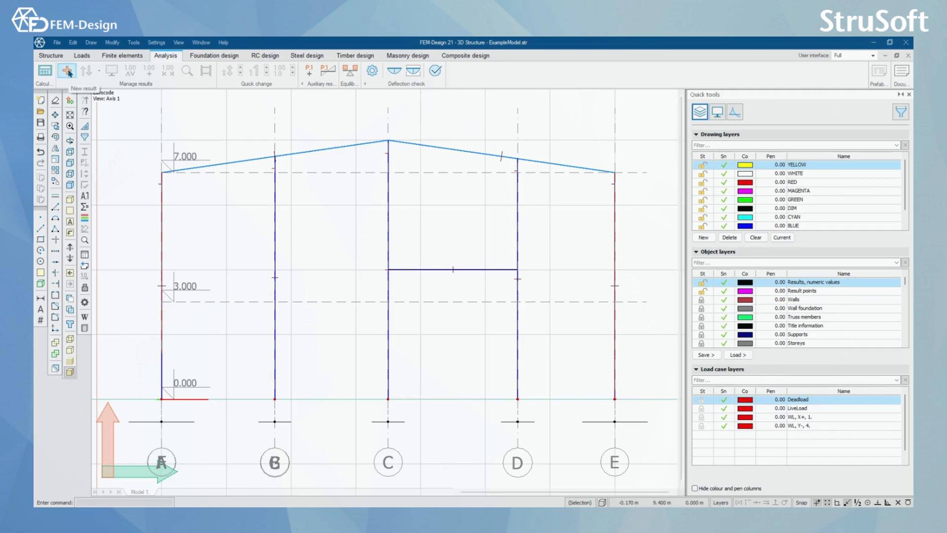
left_click(718, 111)
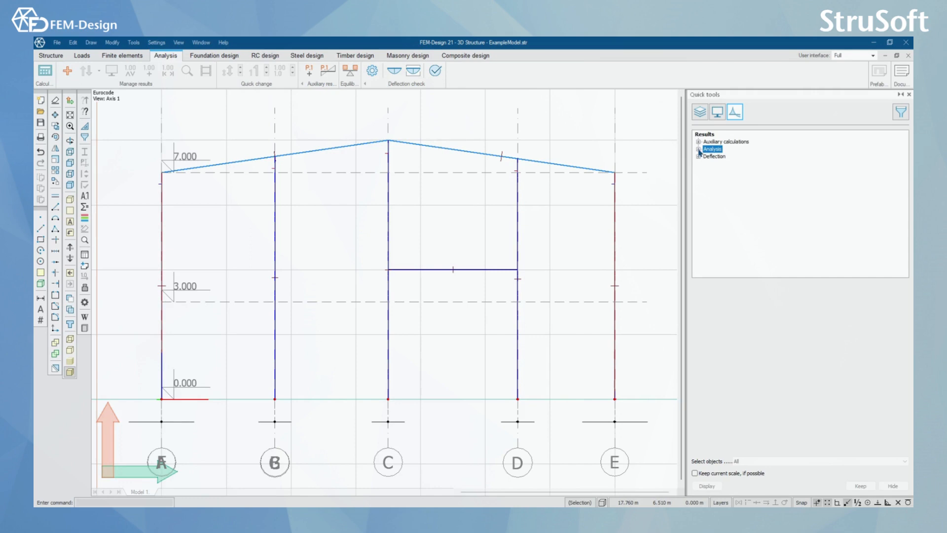
left_click(701, 149)
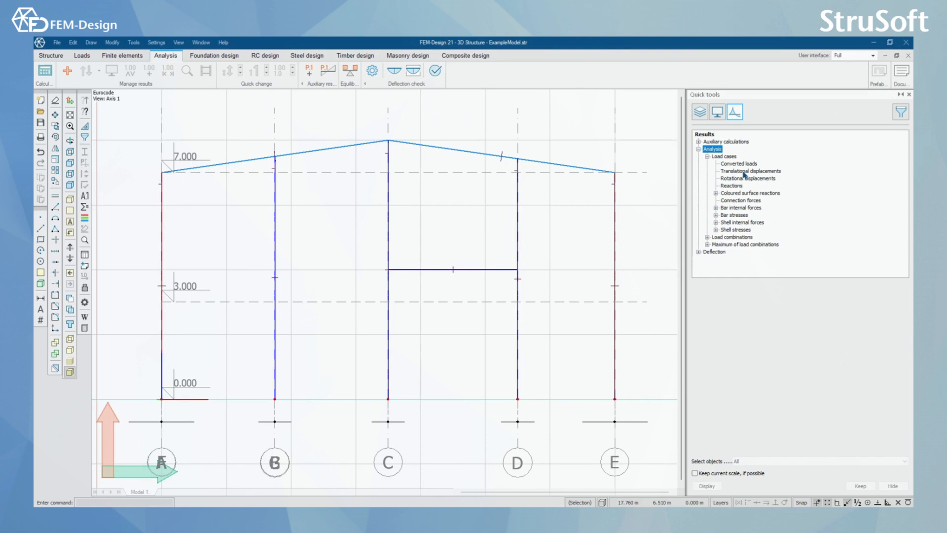
left_click(751, 171)
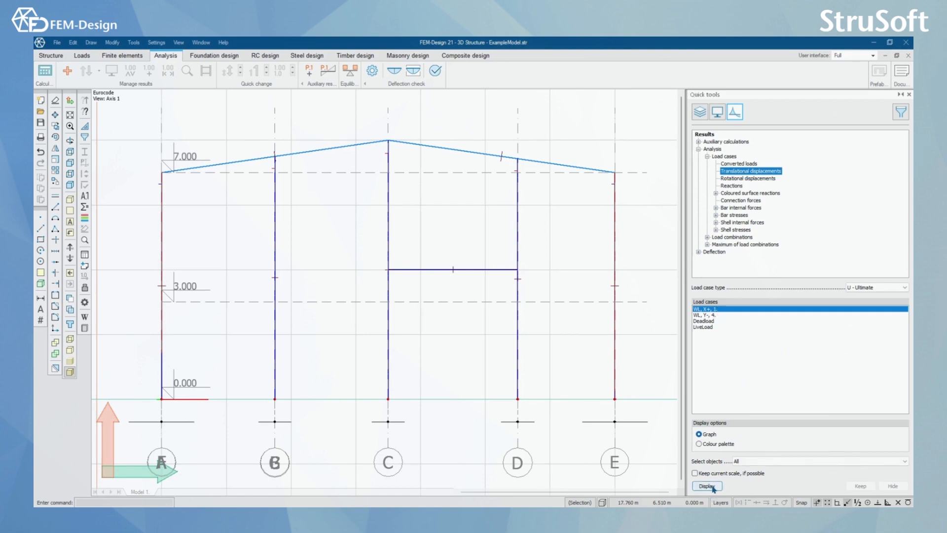
left_click(707, 486)
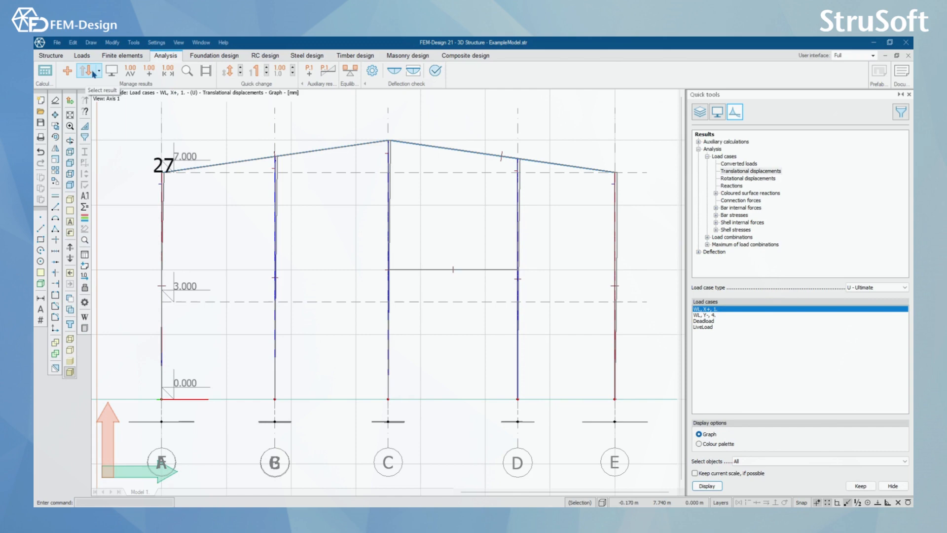
left_click(92, 71)
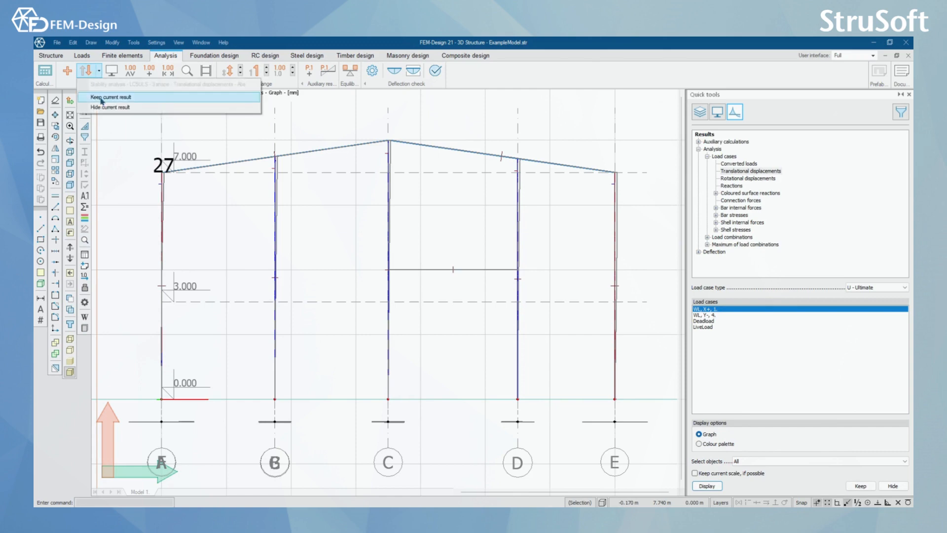
mouse_move(111, 106)
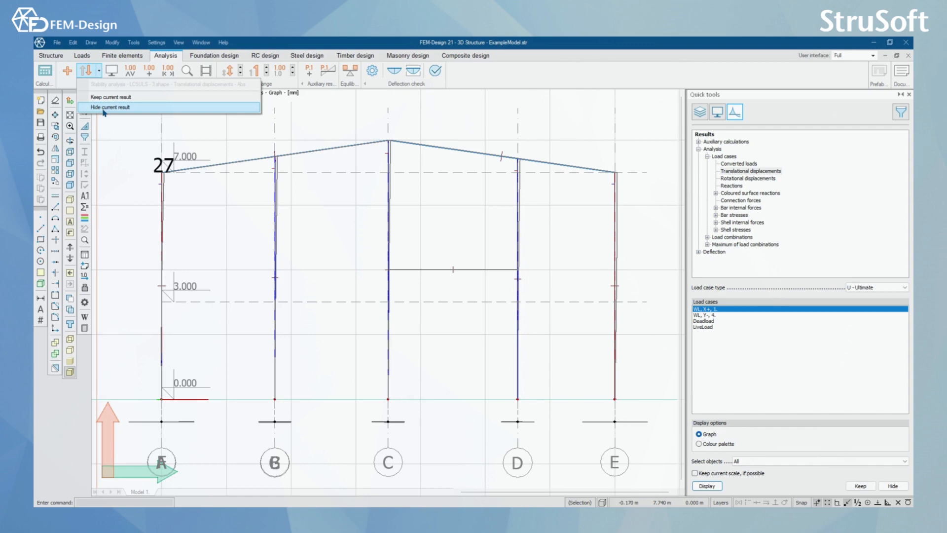
left_click(108, 106)
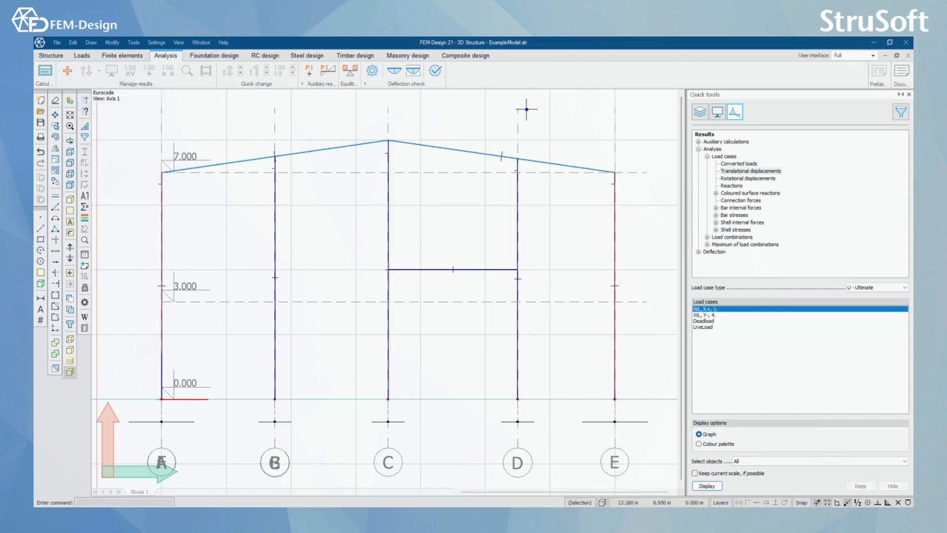
left_click(749, 171)
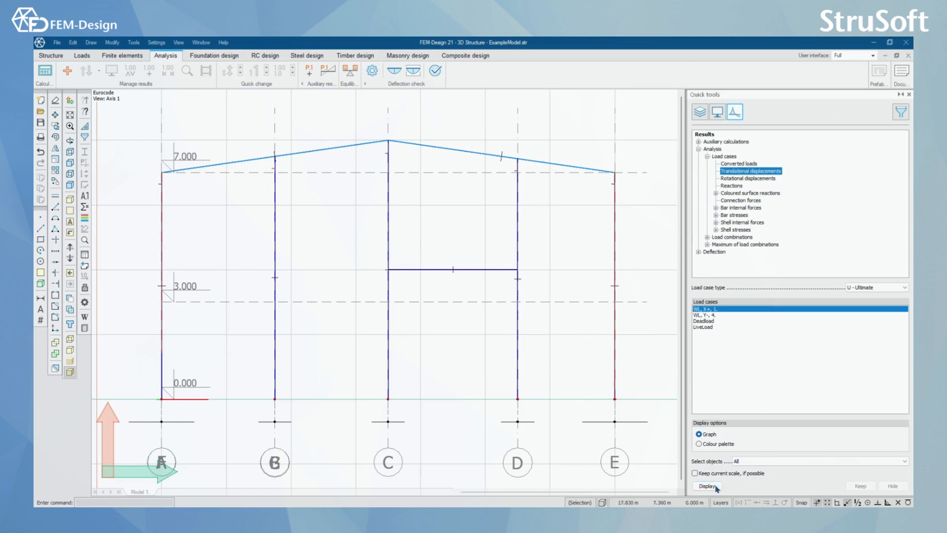
left_click(706, 485)
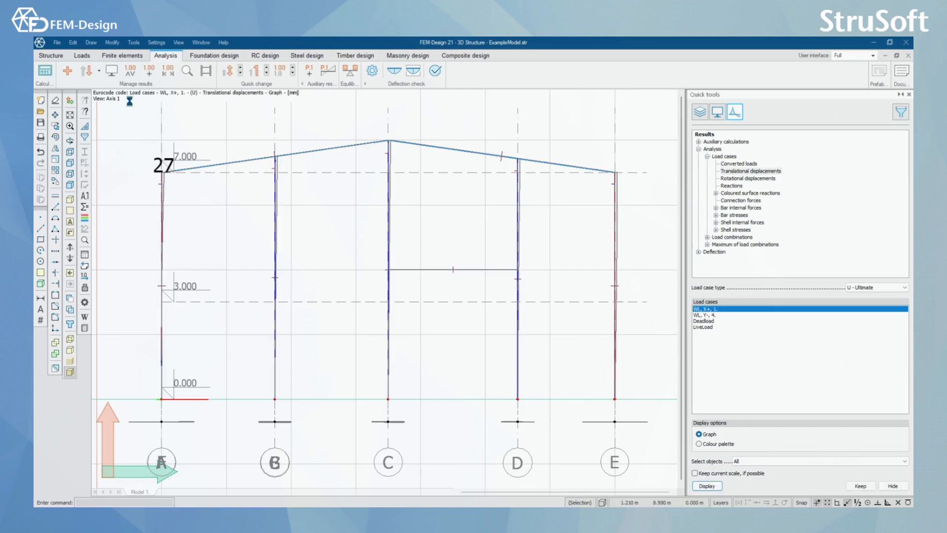
mouse_move(114, 72)
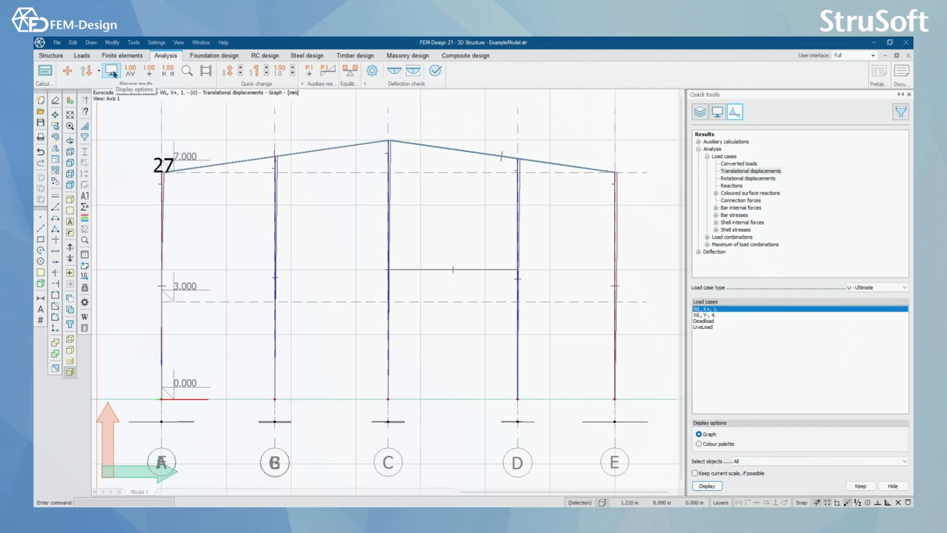
Step: Set the displacement scale factor to 100 and display support reactions at the column bases
left_click(112, 71)
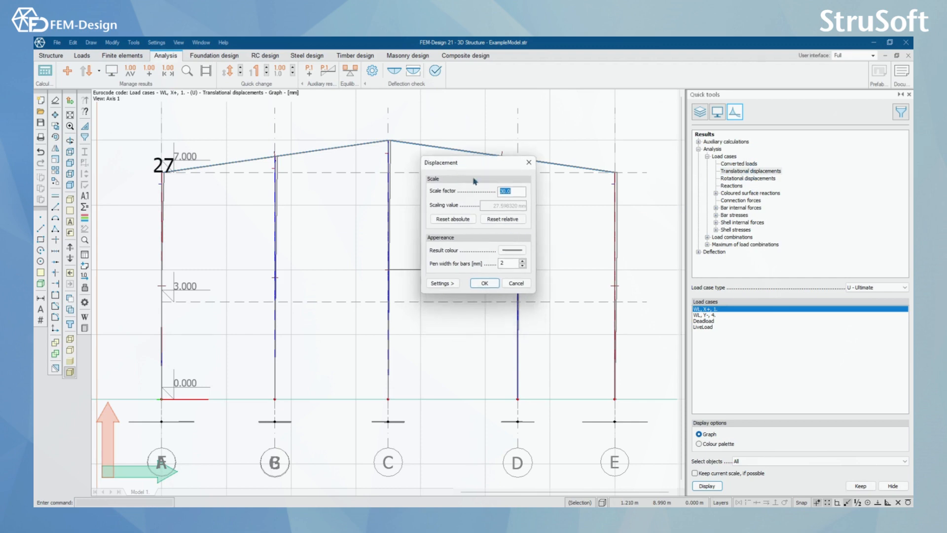
left_click(508, 191)
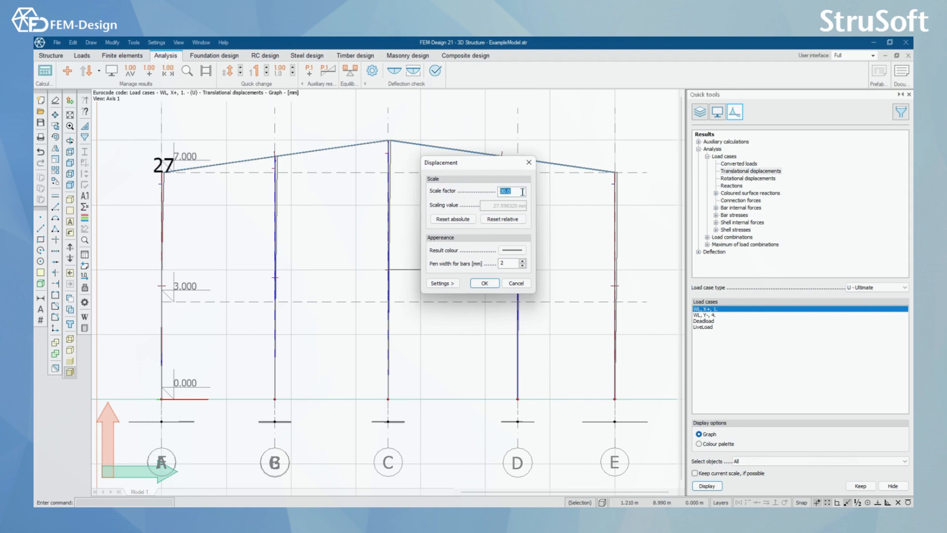
mouse_move(482, 250)
type("100")
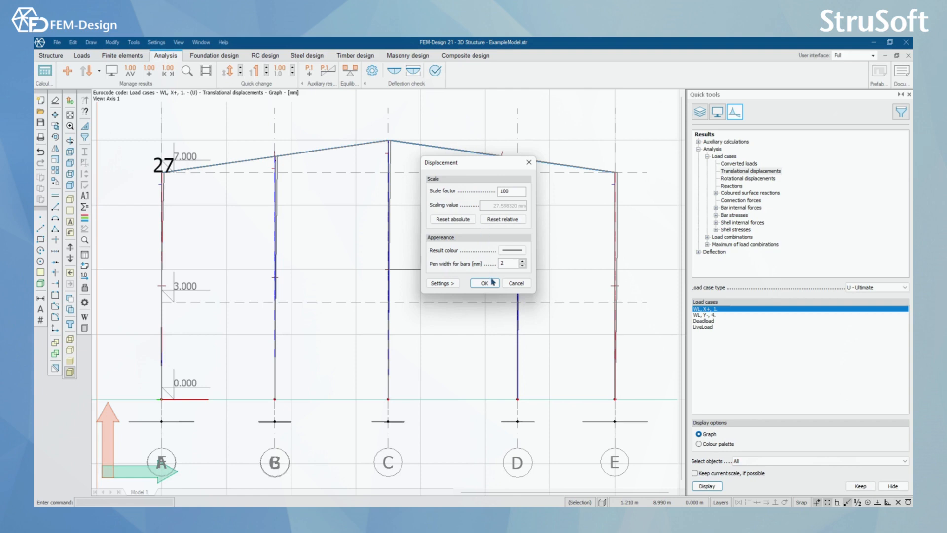
left_click(482, 283)
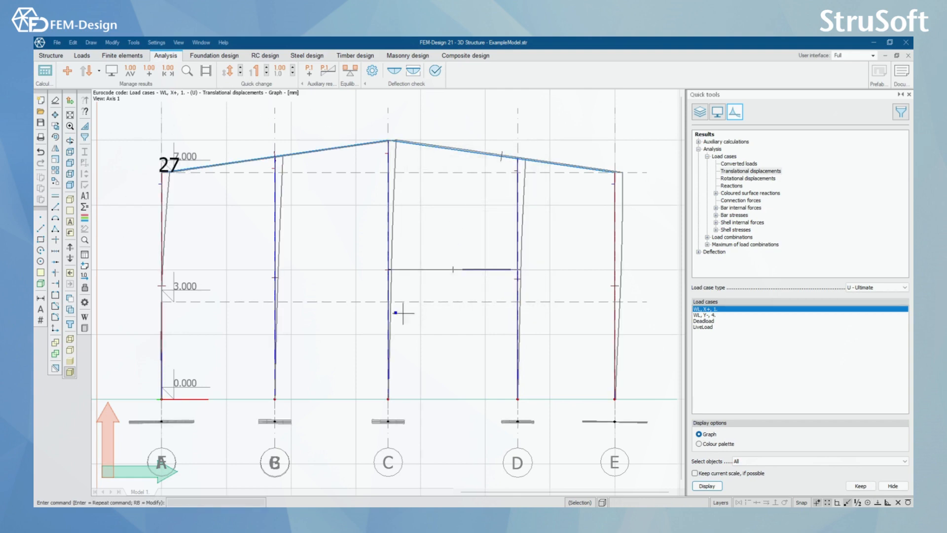
mouse_move(656, 276)
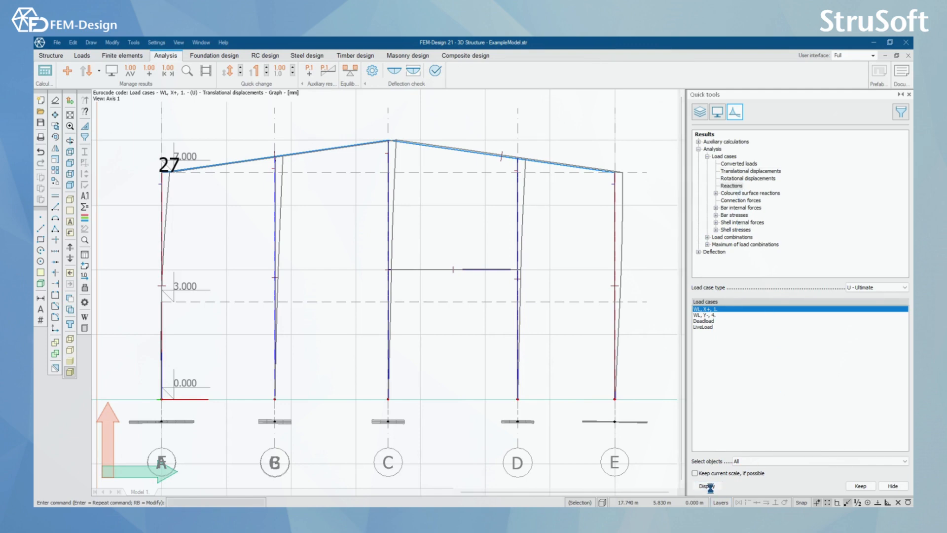
left_click(731, 186)
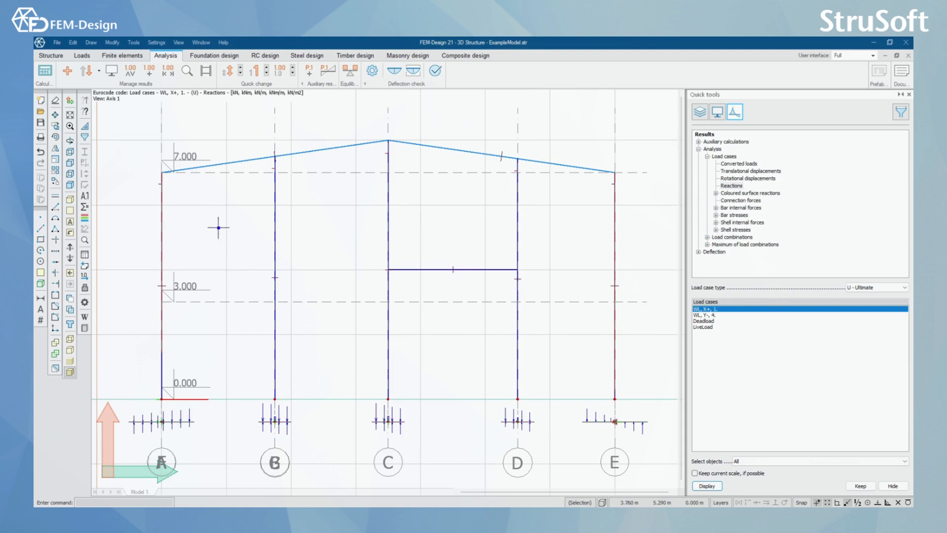
left_click(112, 71)
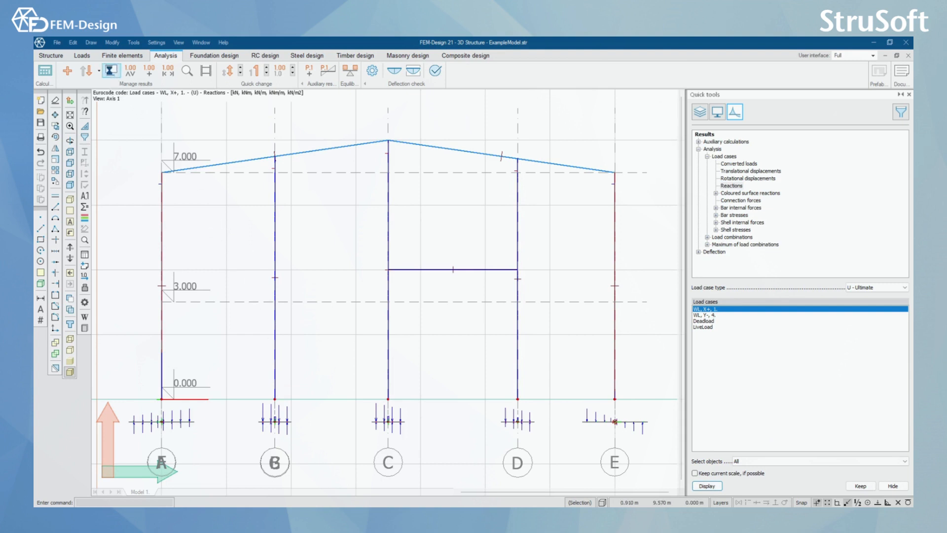
left_click(111, 71)
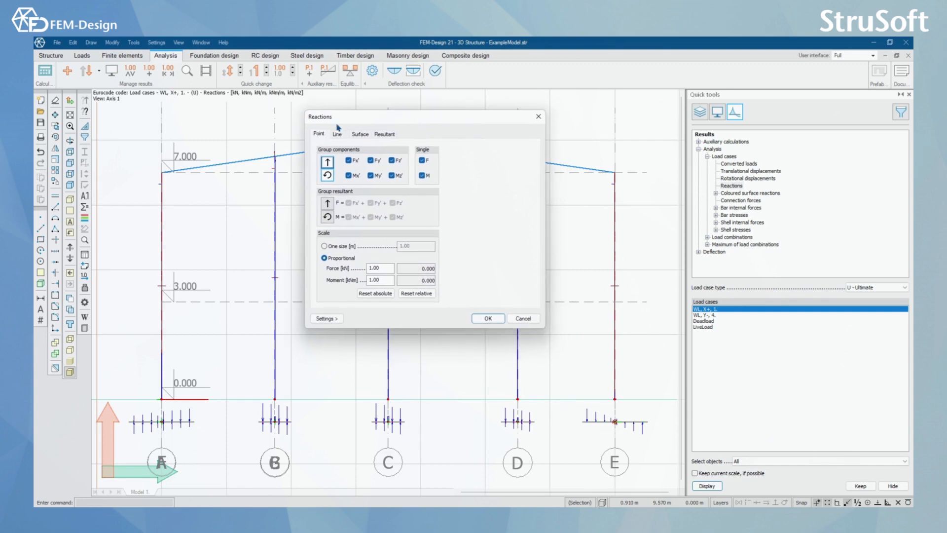
left_click(337, 134)
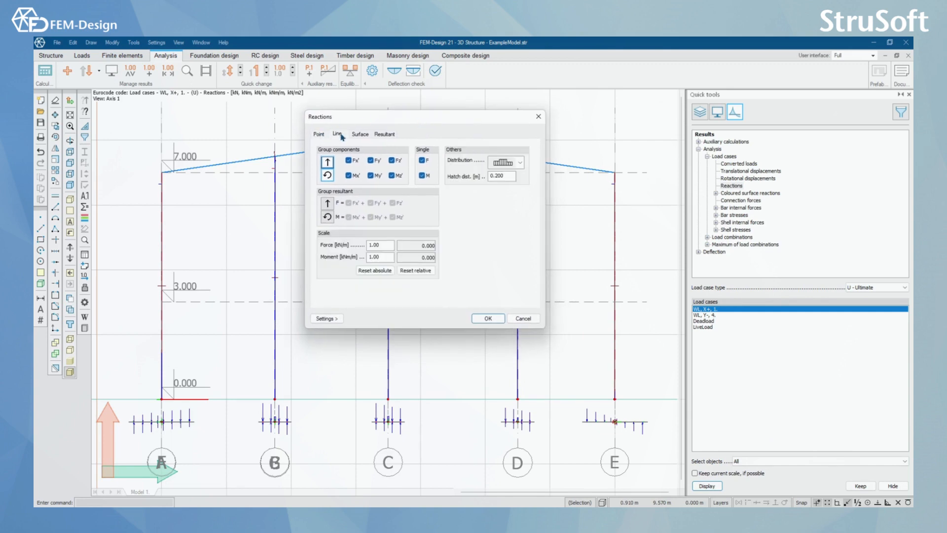
left_click(384, 134)
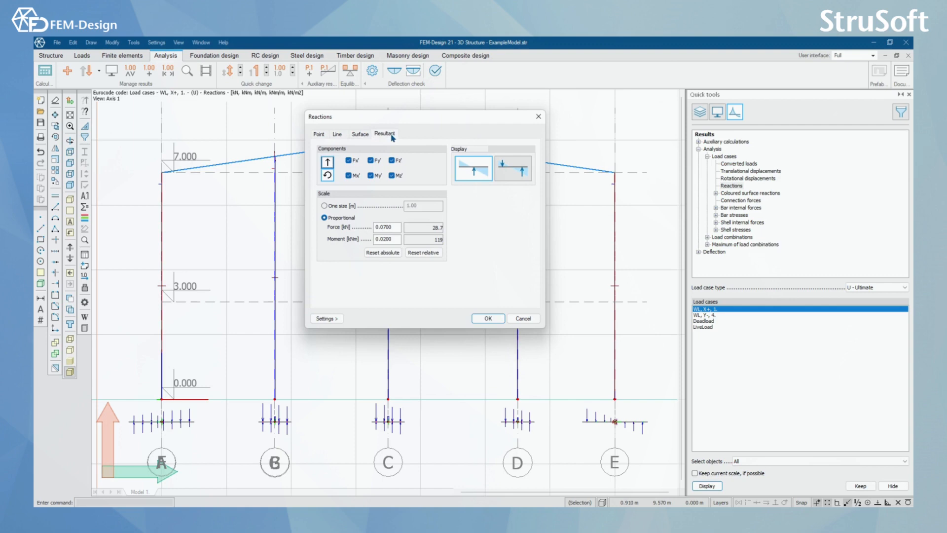
left_click(319, 133)
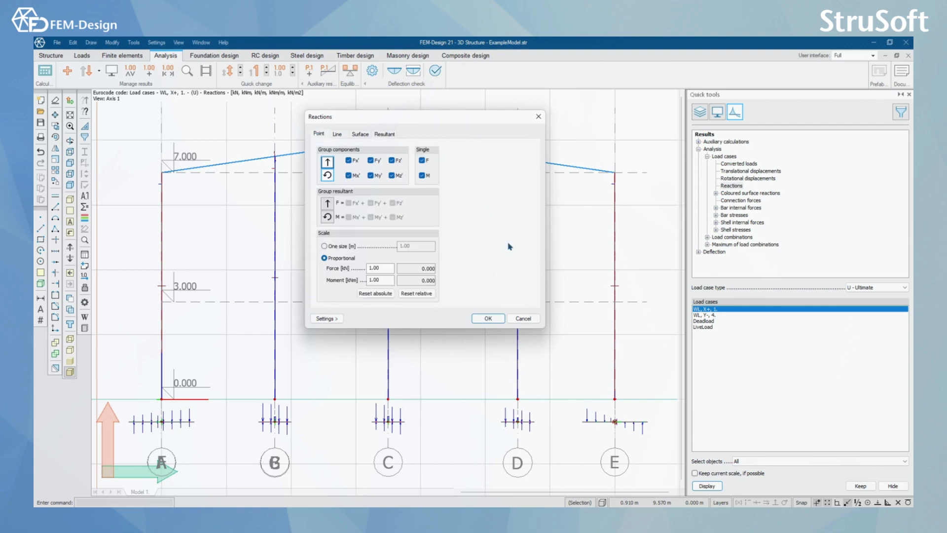
mouse_move(347, 309)
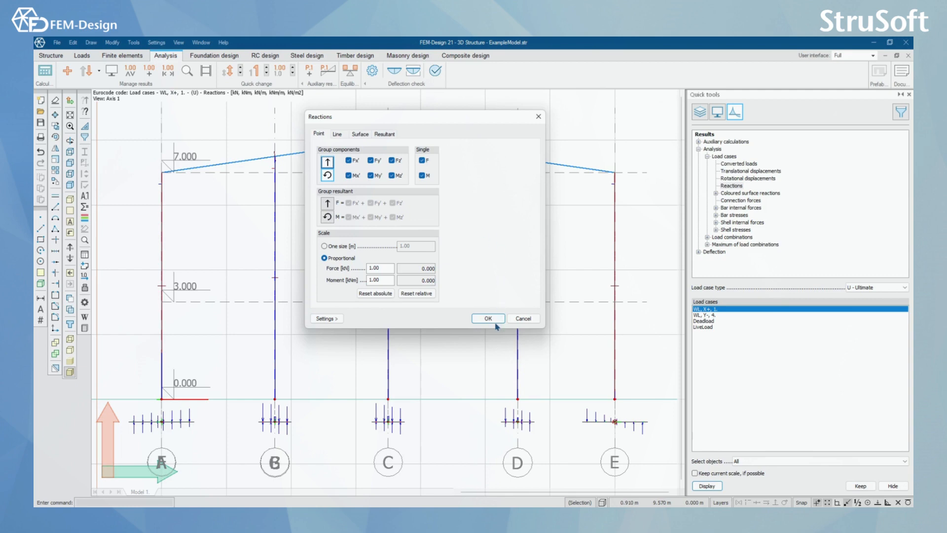
left_click(486, 319)
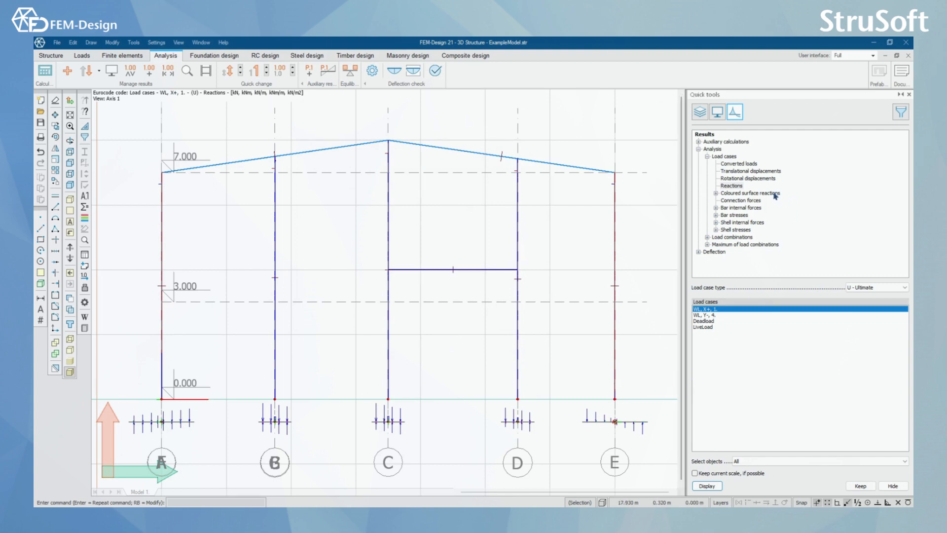
Step: Redraw translational displacements at scale factor 100 and start labelling node values
left_click(752, 171)
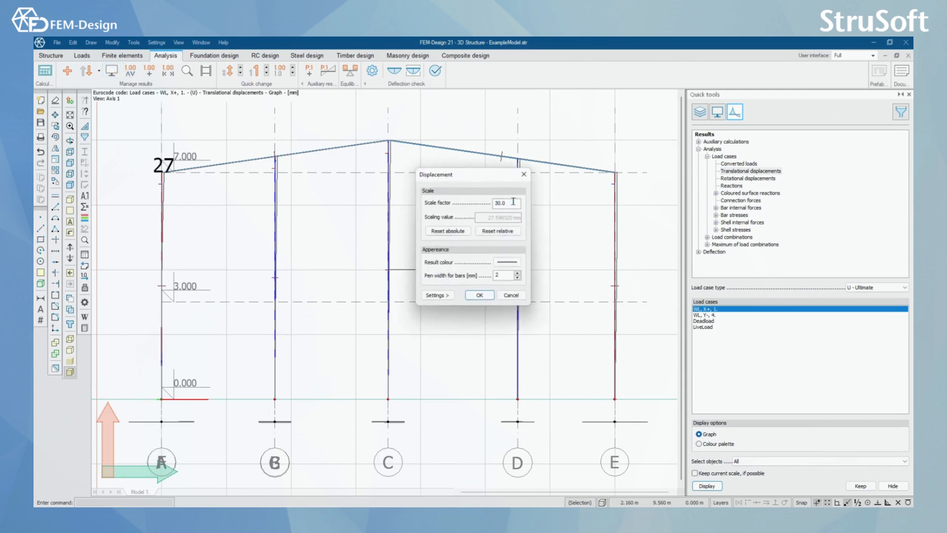
type("100")
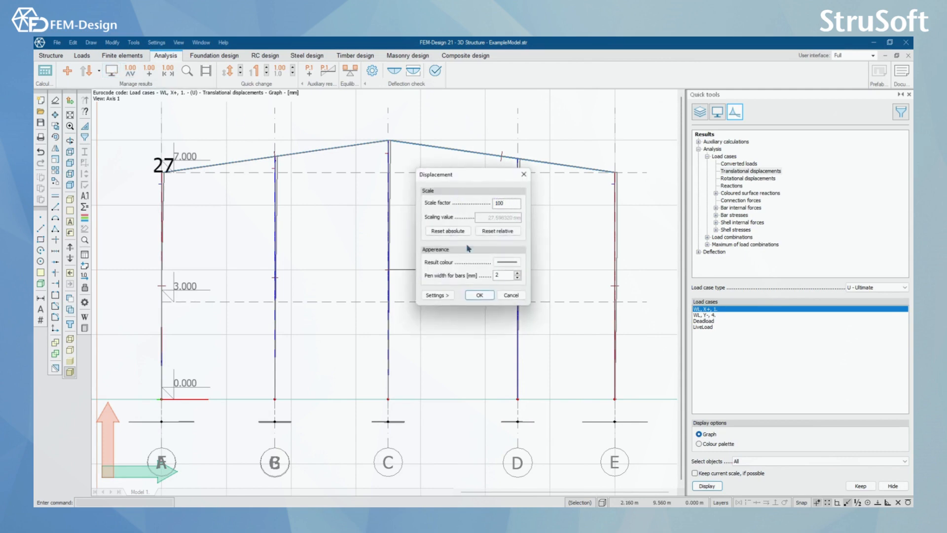
left_click(480, 297)
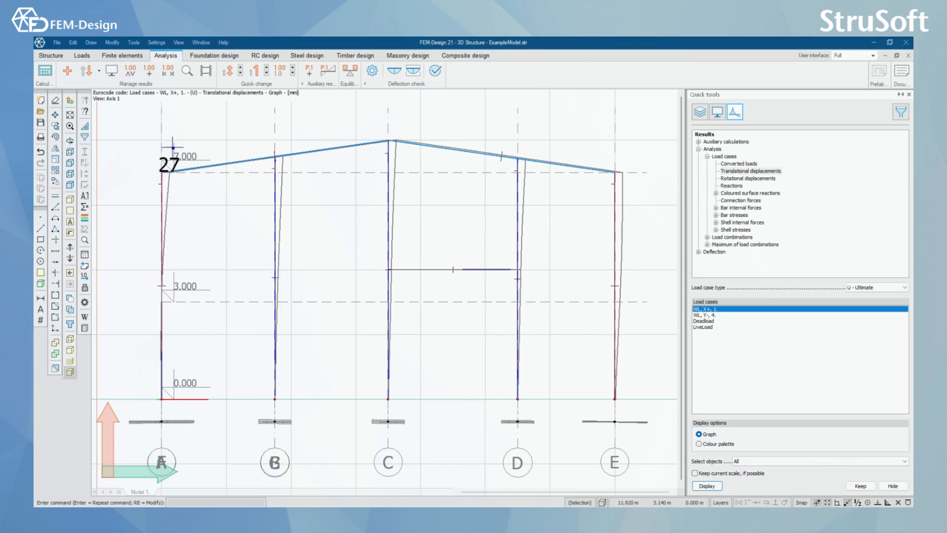
left_click(129, 72)
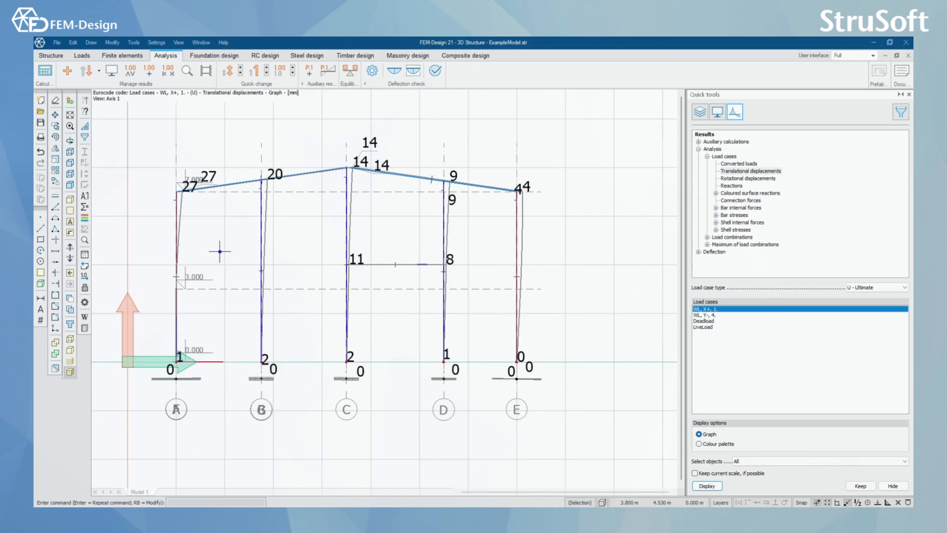
left_click(130, 71)
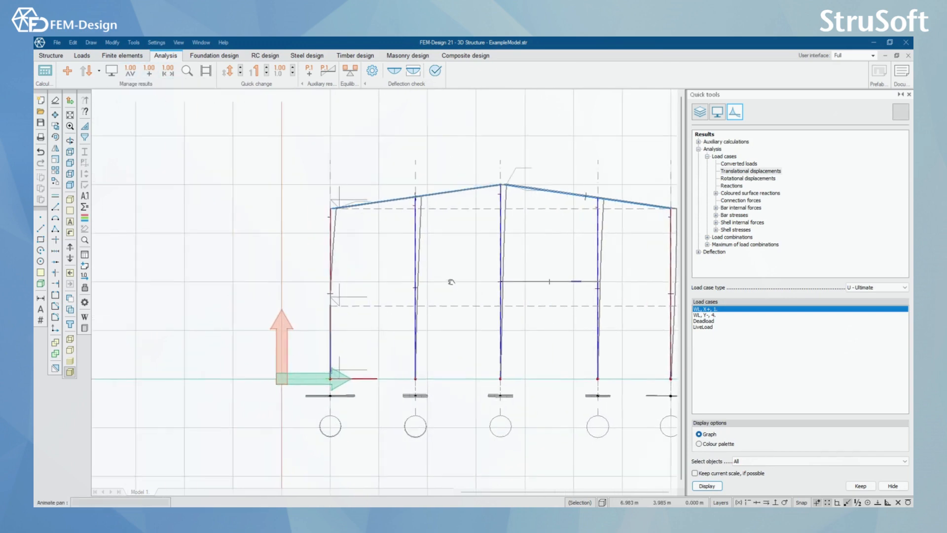
left_click(167, 71)
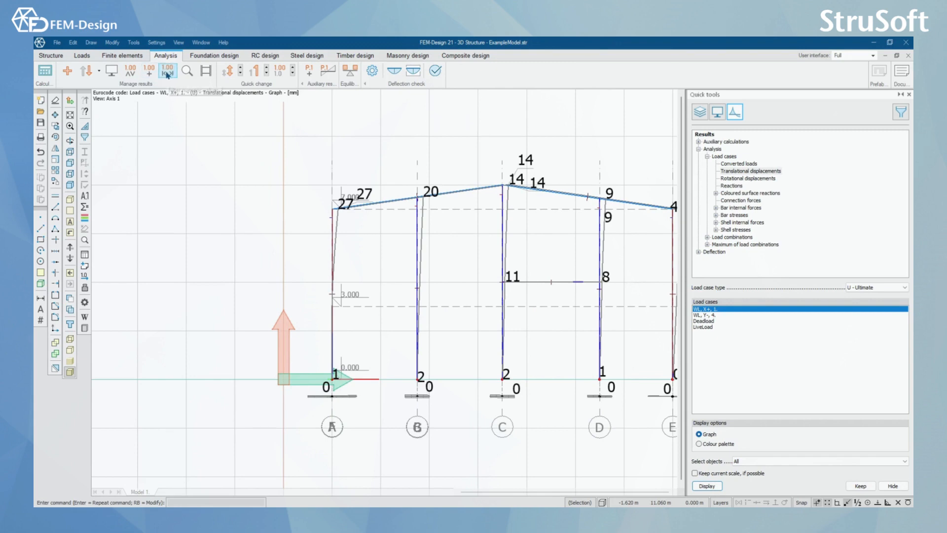
left_click(166, 72)
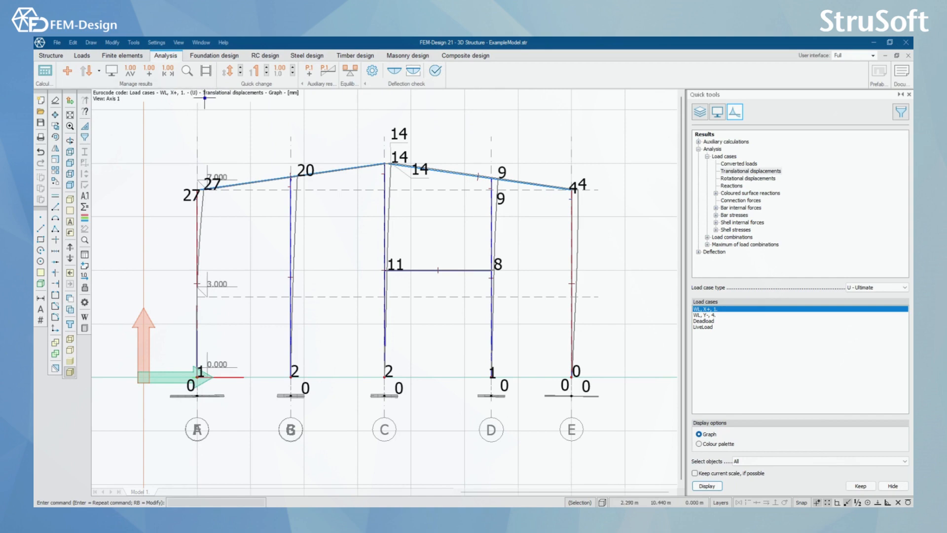
mouse_move(204, 99)
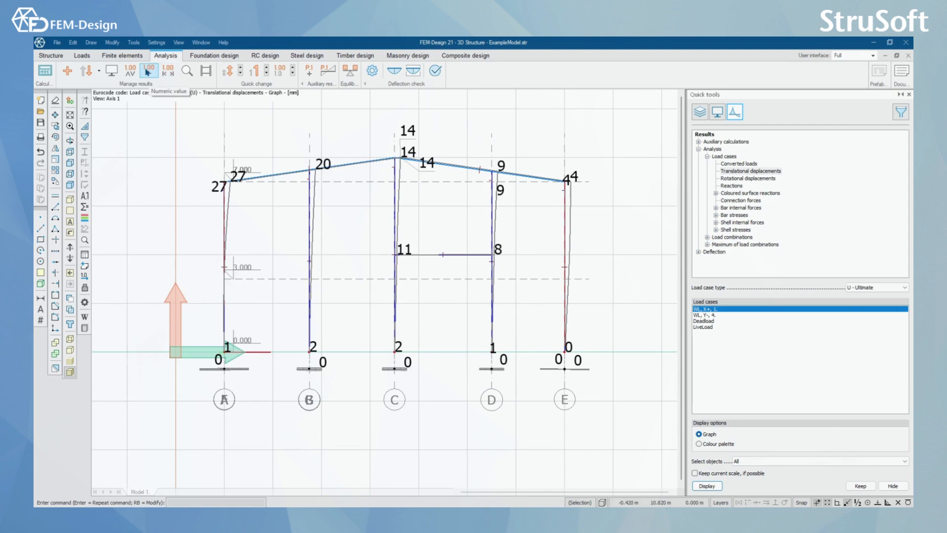
Step: Review the numeric value labelling options, adding labels 15, 13, 14 on the second column
left_click(158, 71)
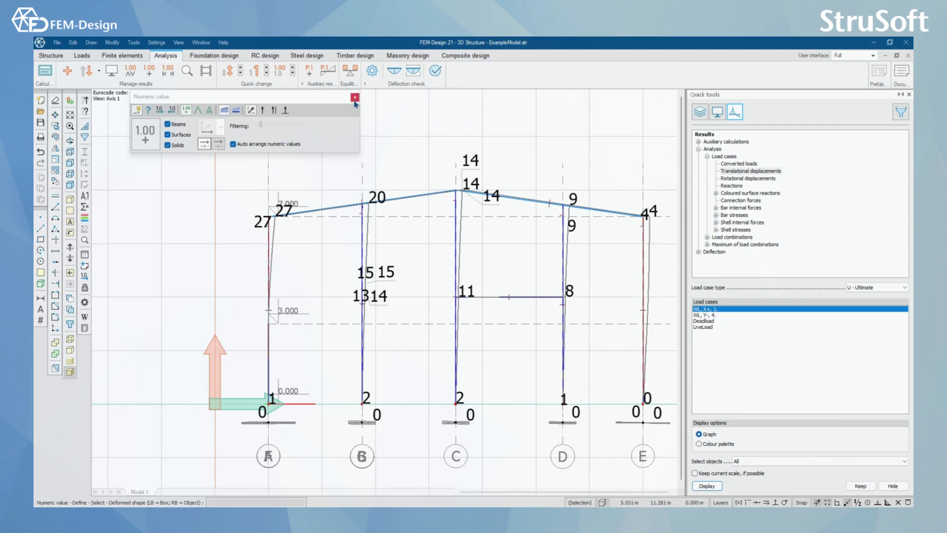
left_click(357, 96)
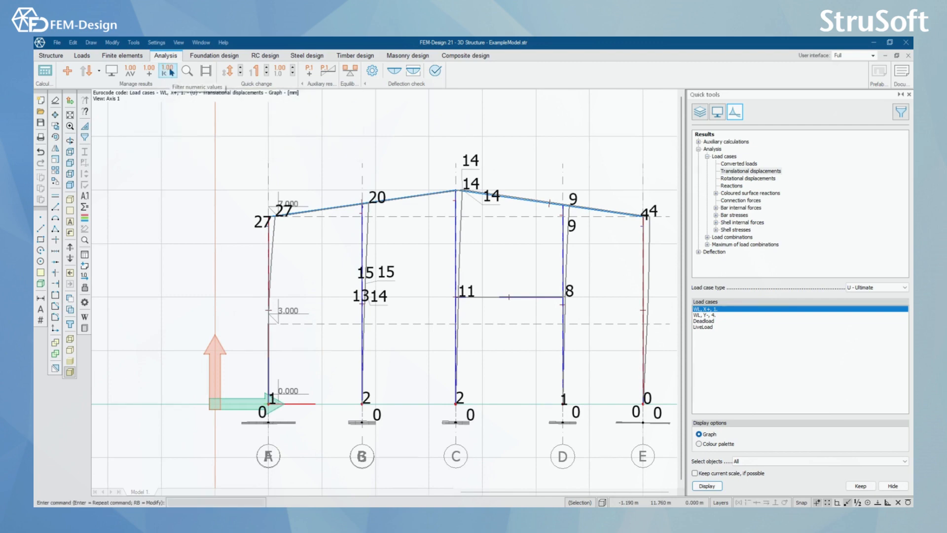
Step: Filter displacement labels to a minimum of 15 mm, leaving 27, 20 and 15
left_click(168, 71)
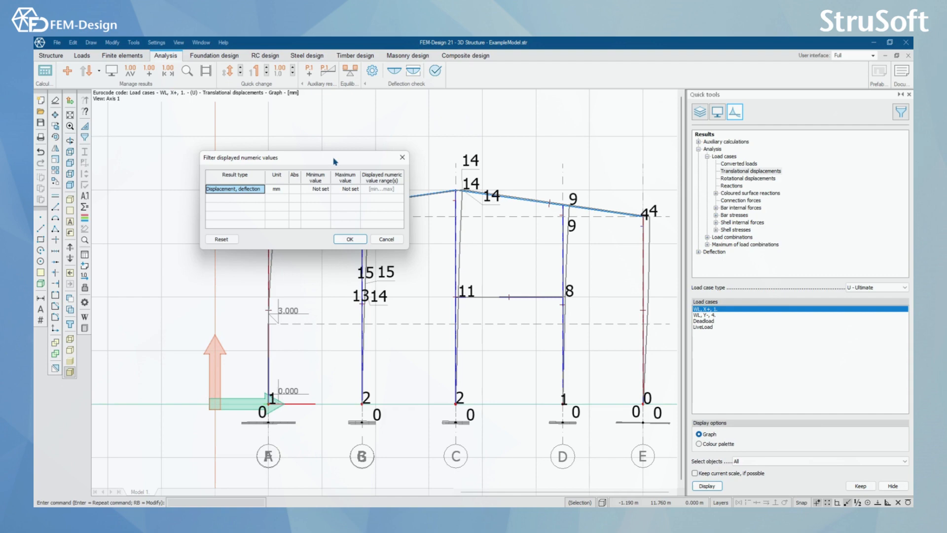
left_click(314, 189)
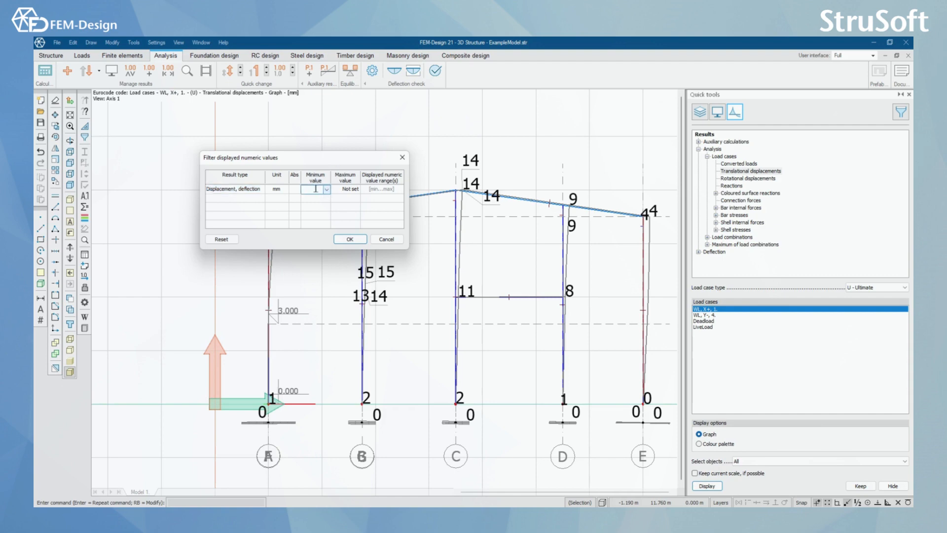
type("15")
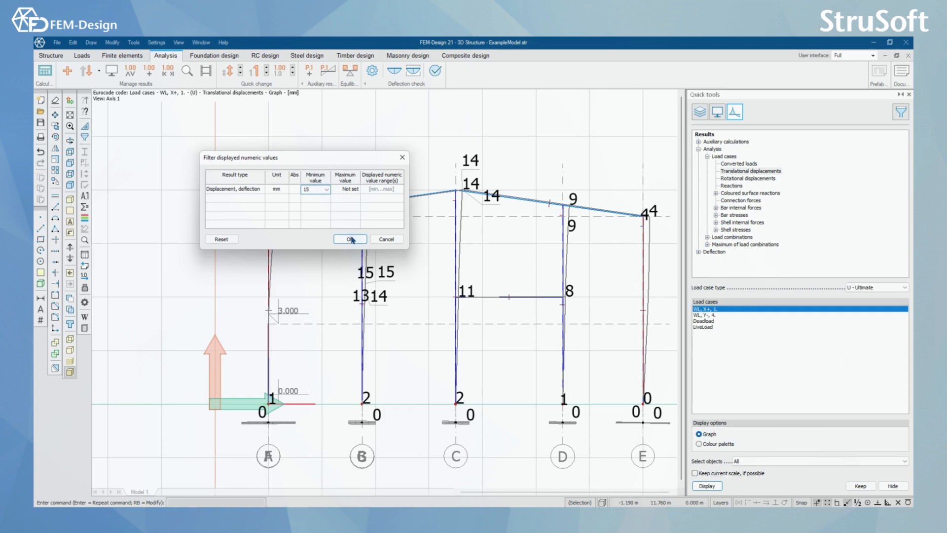
left_click(350, 239)
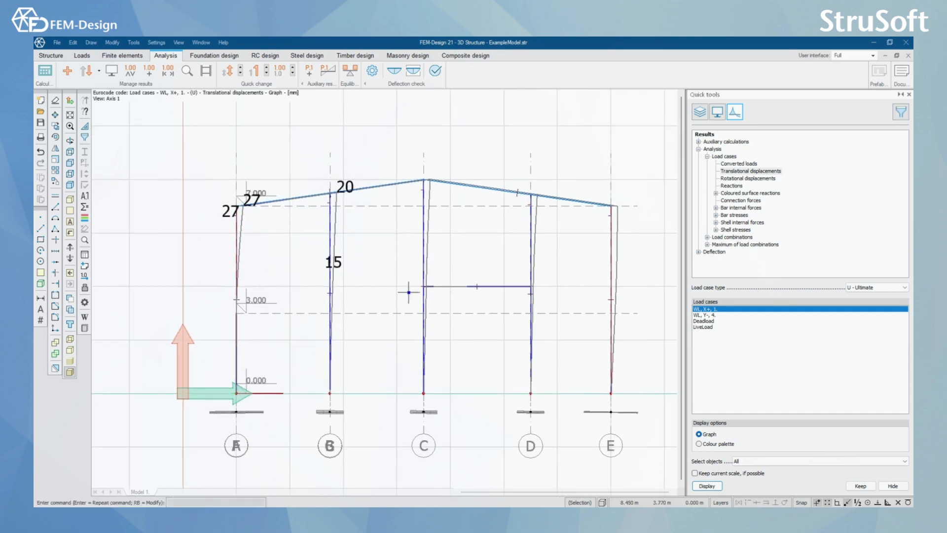
mouse_move(399, 284)
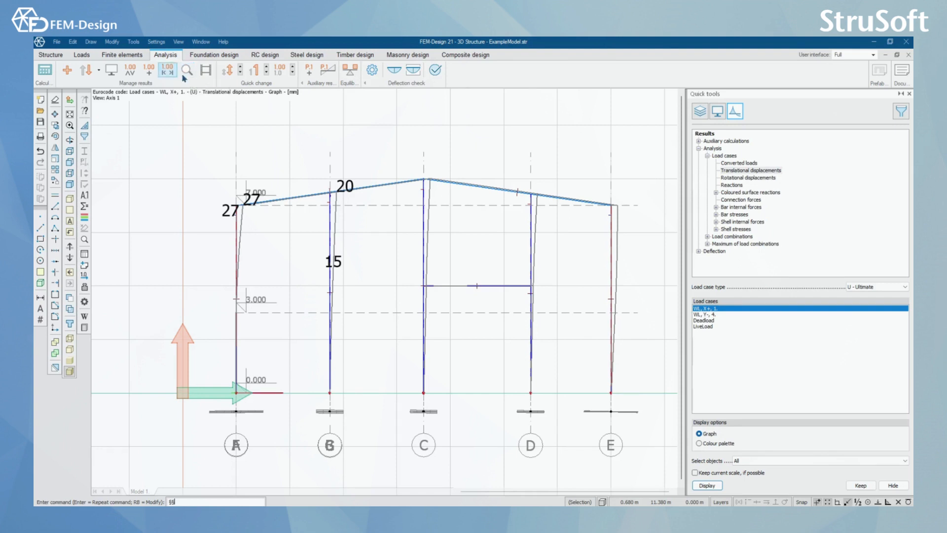
left_click(187, 70)
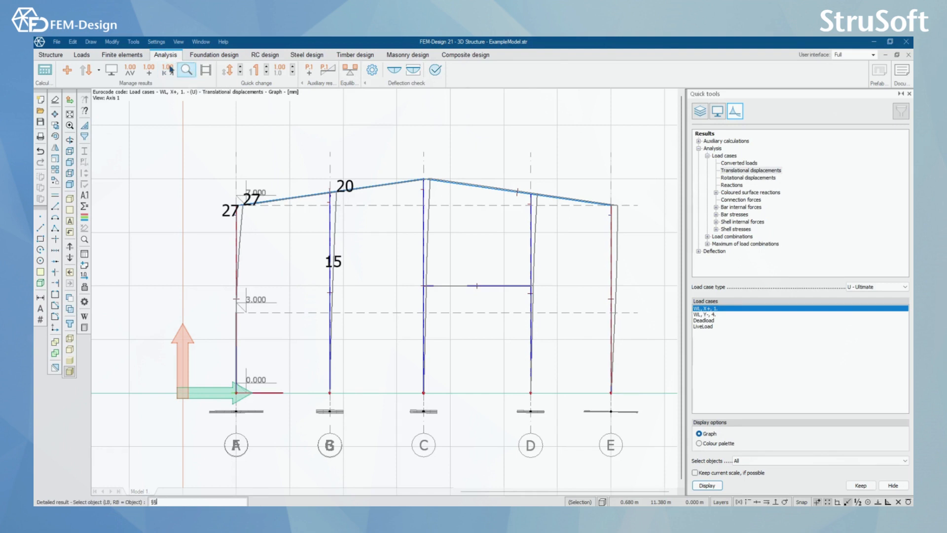
left_click(186, 69)
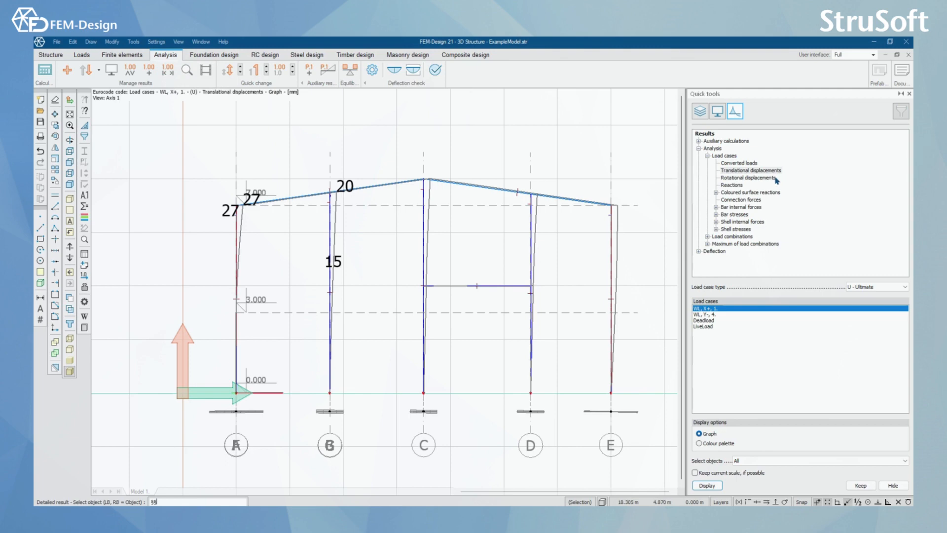
mouse_move(780, 197)
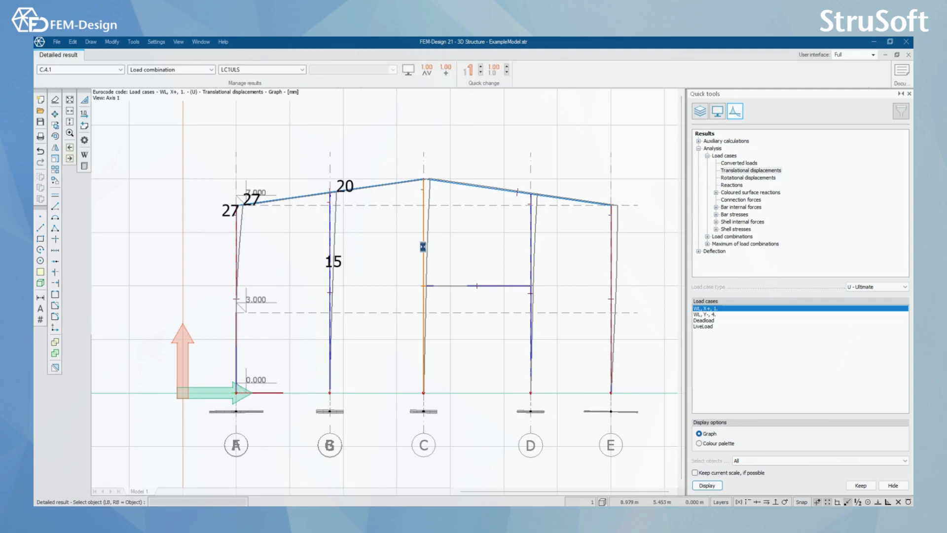
left_click(705, 486)
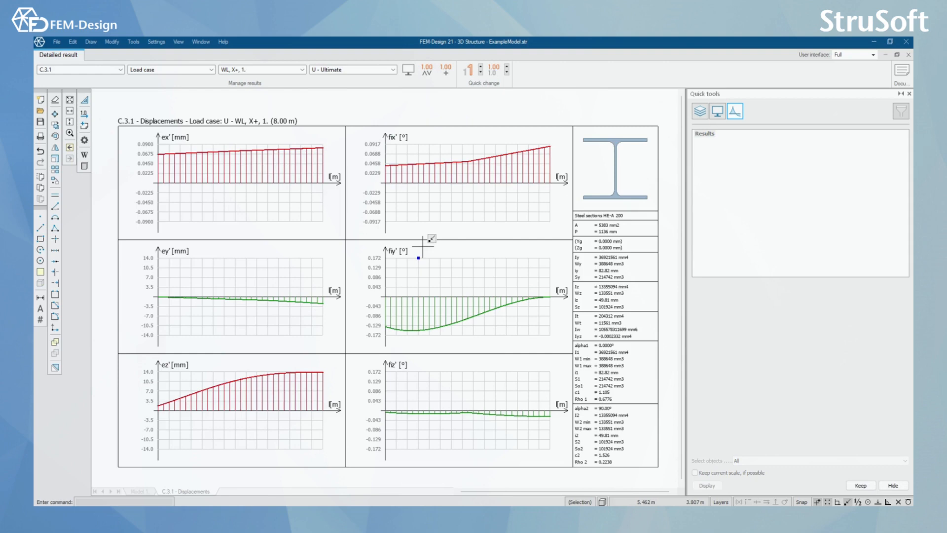
mouse_move(290, 214)
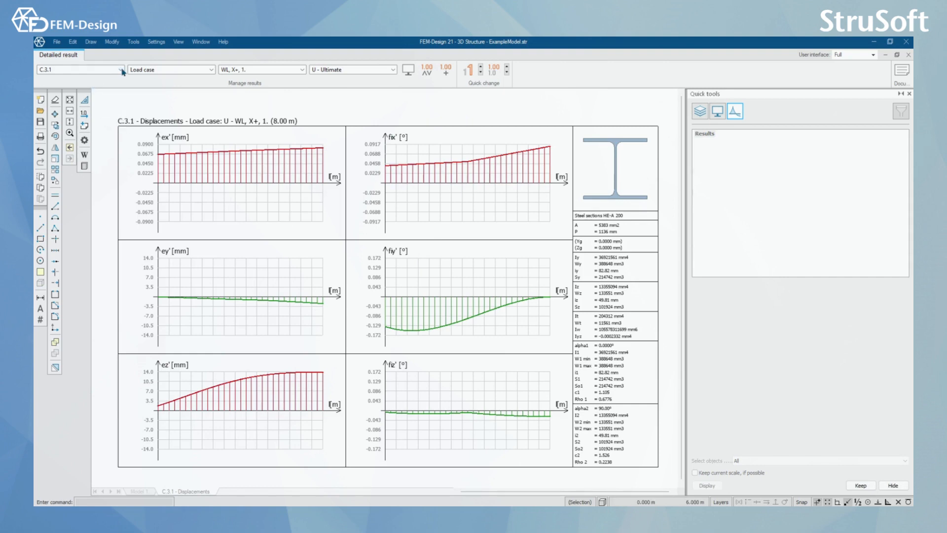
left_click(119, 69)
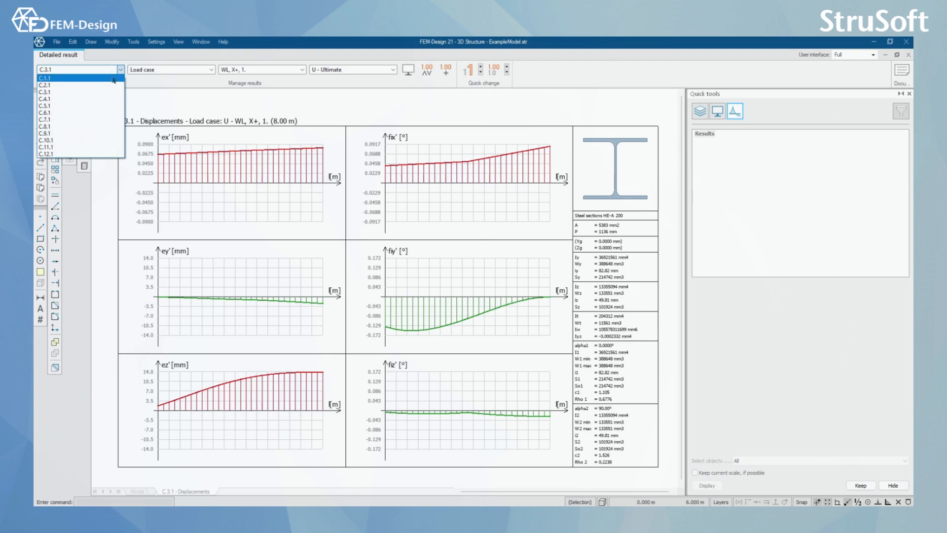
left_click(45, 83)
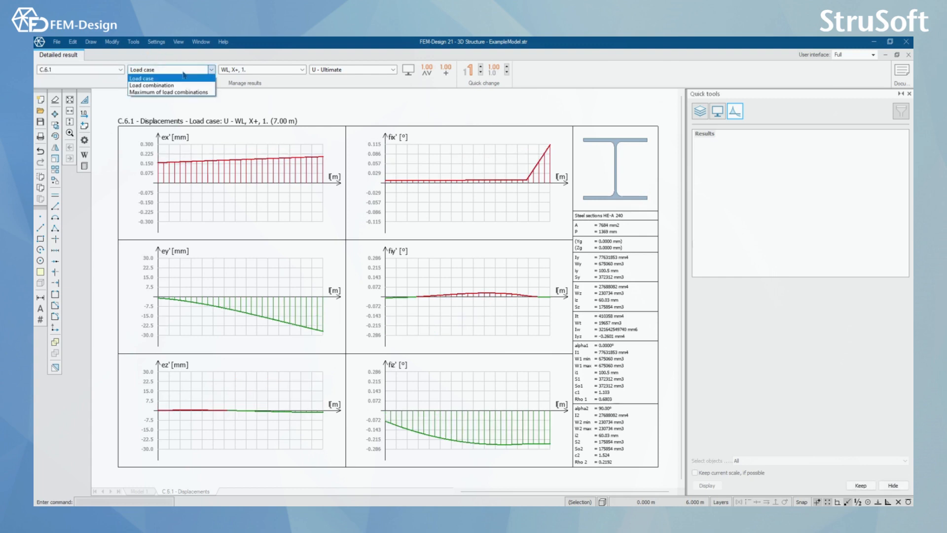
left_click(152, 85)
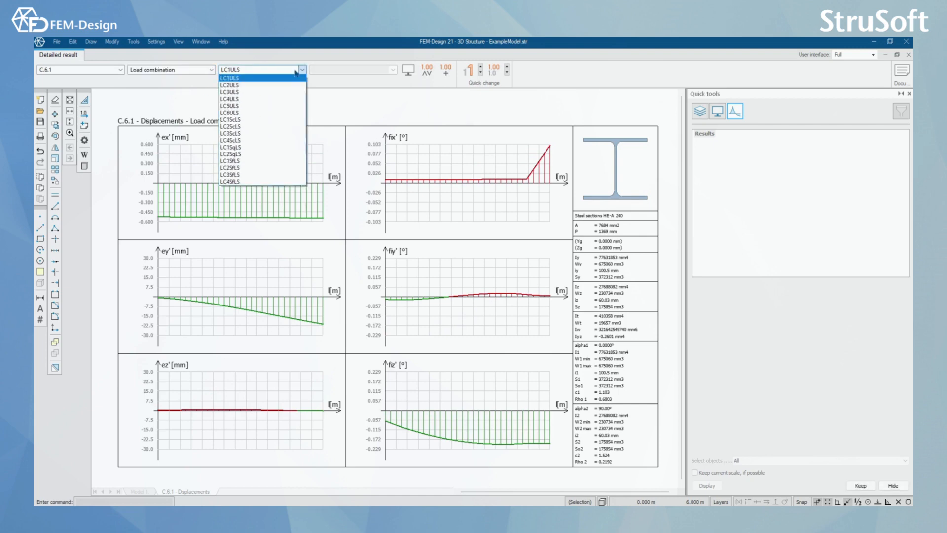
left_click(231, 126)
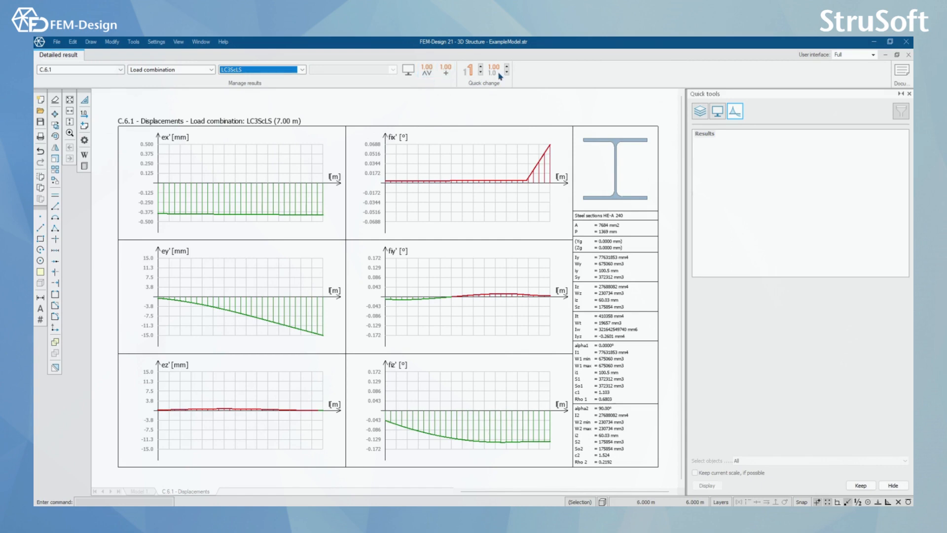
mouse_move(407, 71)
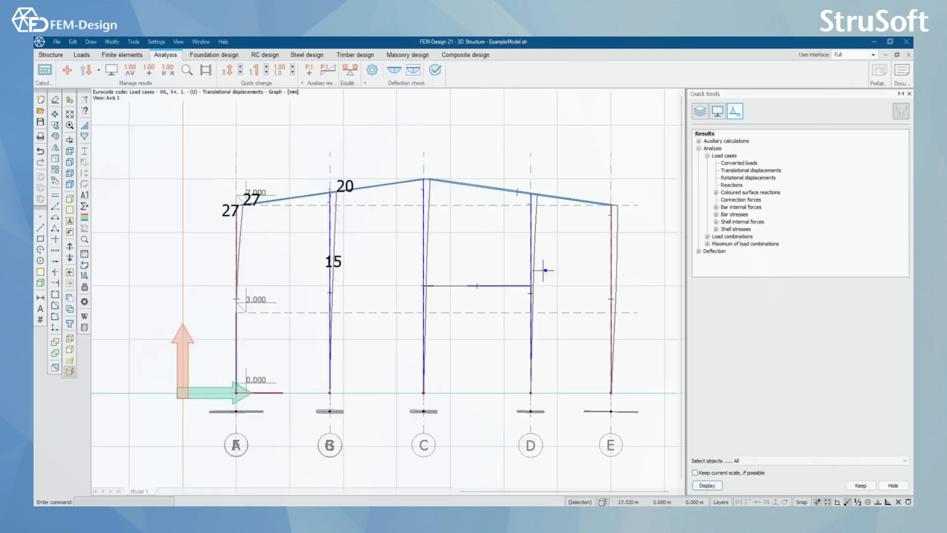
left_click(205, 72)
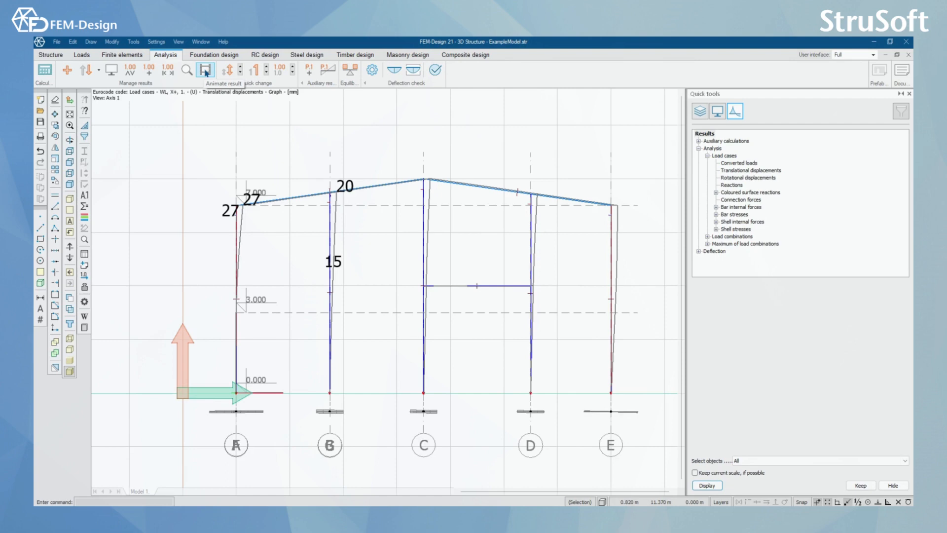
left_click(205, 71)
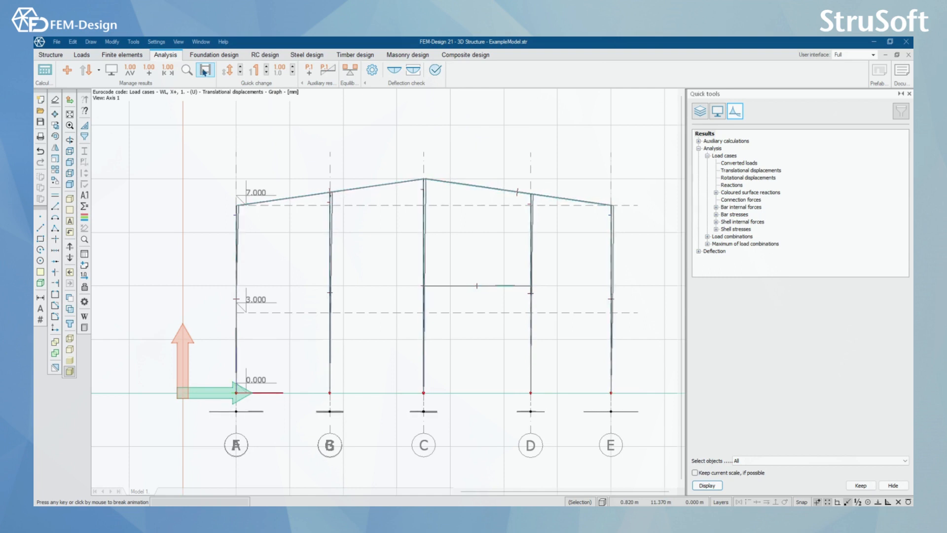
left_click(206, 70)
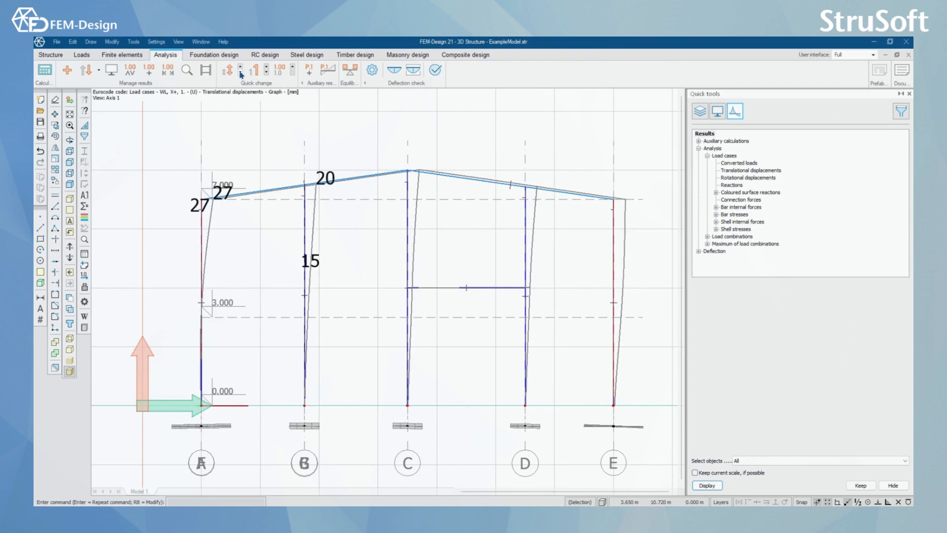
mouse_move(244, 71)
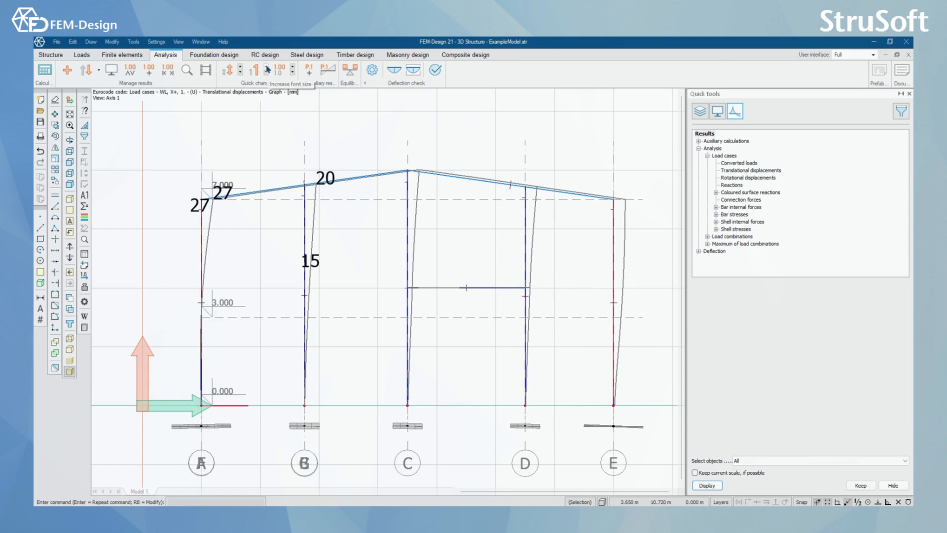
Step: Adjust label decimals to one place, showing 26.9, 20.2 and 15.1
left_click(273, 71)
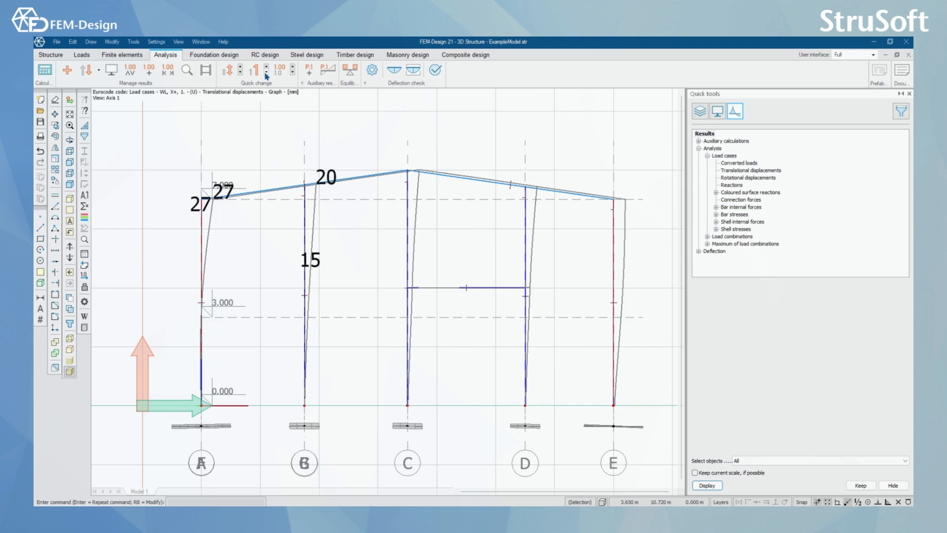
mouse_move(290, 71)
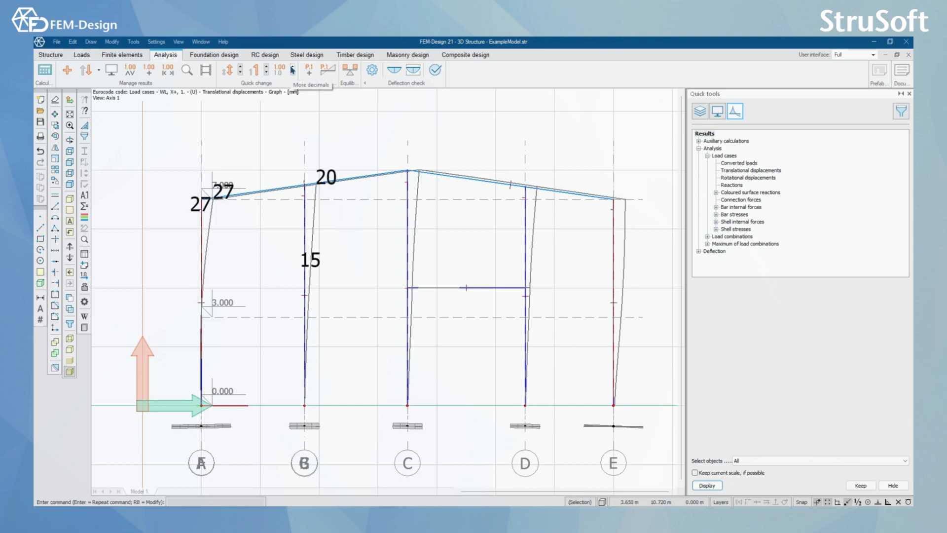
left_click(290, 68)
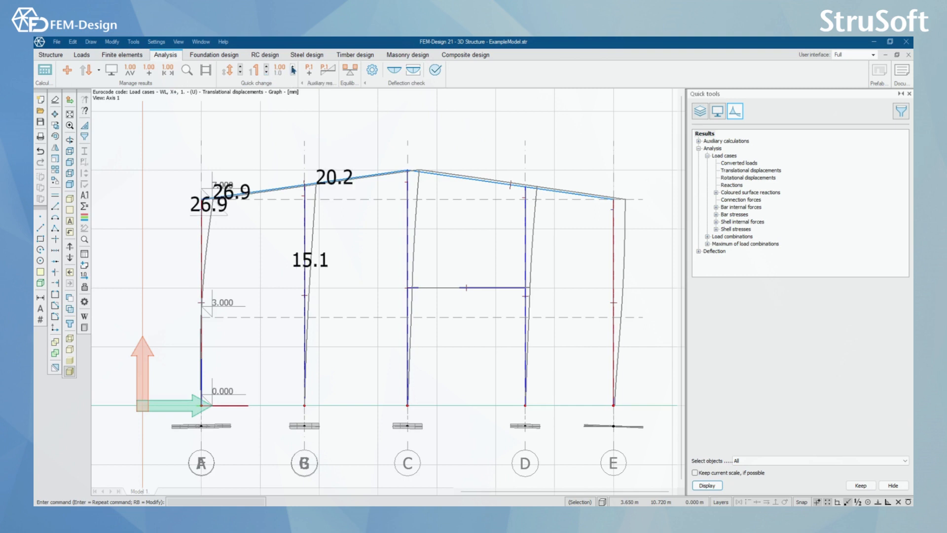
left_click(292, 68)
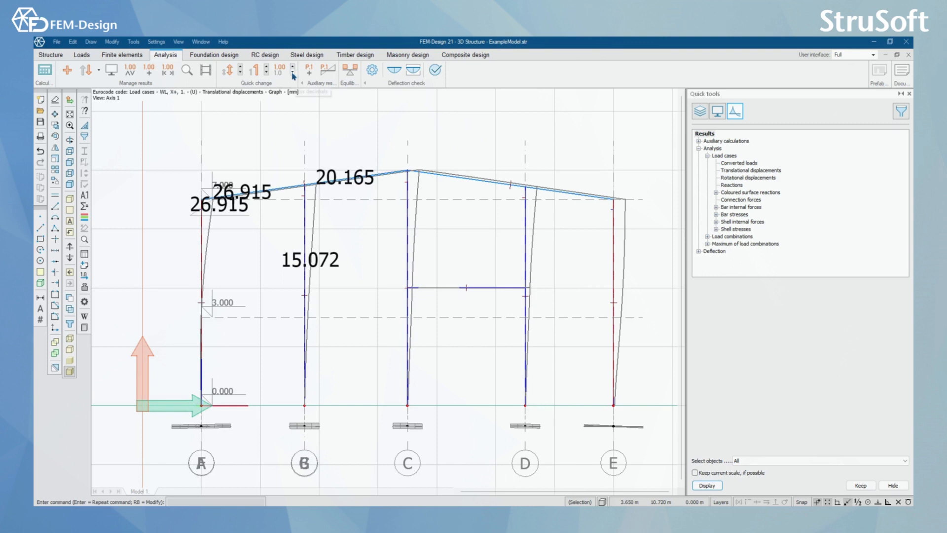
left_click(309, 71)
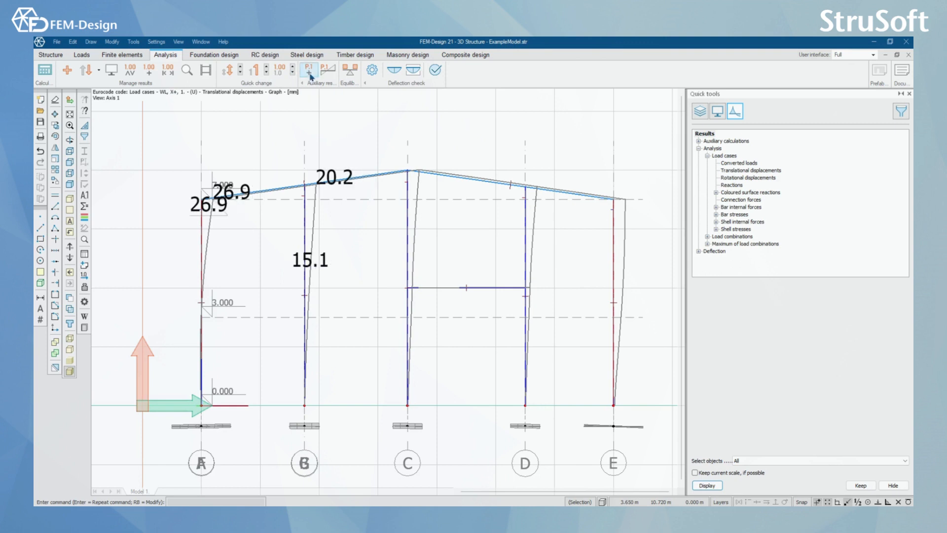
mouse_move(309, 70)
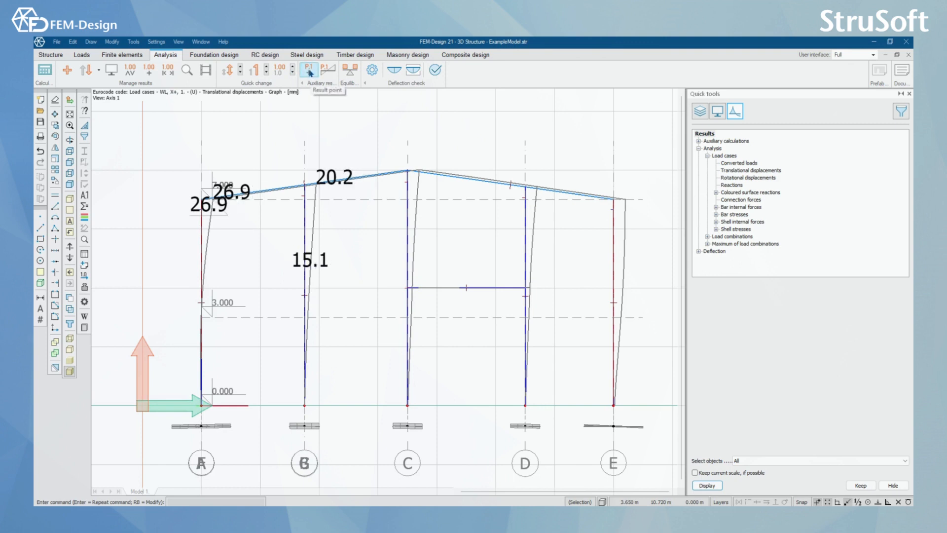
left_click(308, 71)
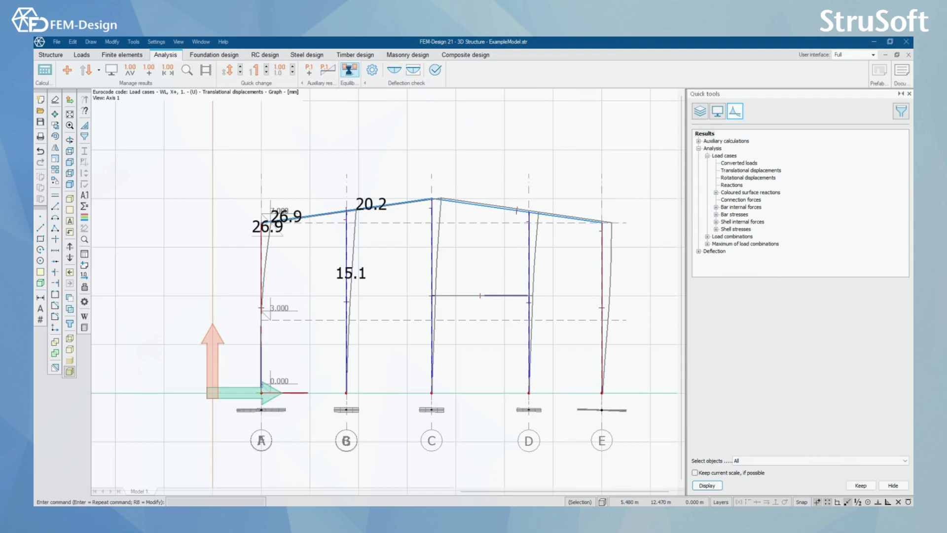
Step: Run the equilibrium check and compare loads against reactions for LC1ULS, LC2ULS, LC3ULS and LC5ULS
left_click(349, 70)
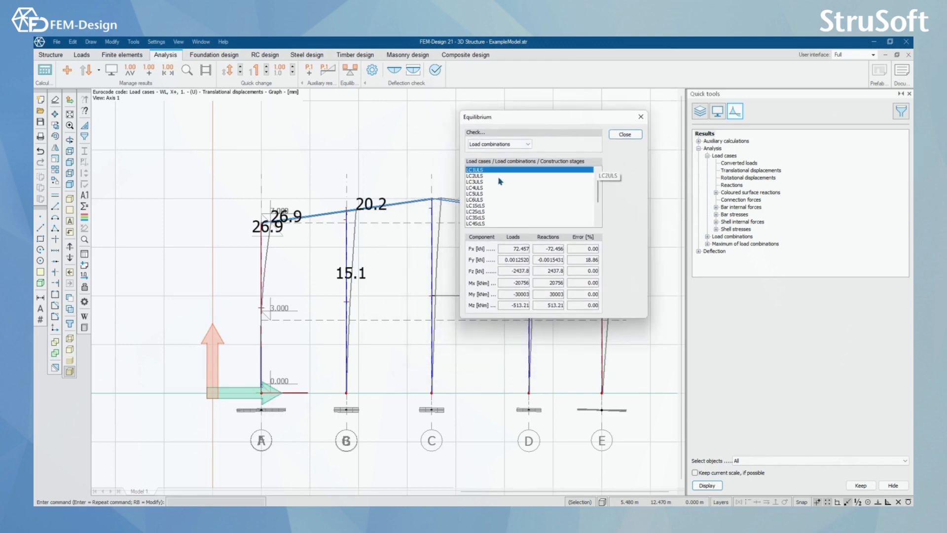
left_click(477, 175)
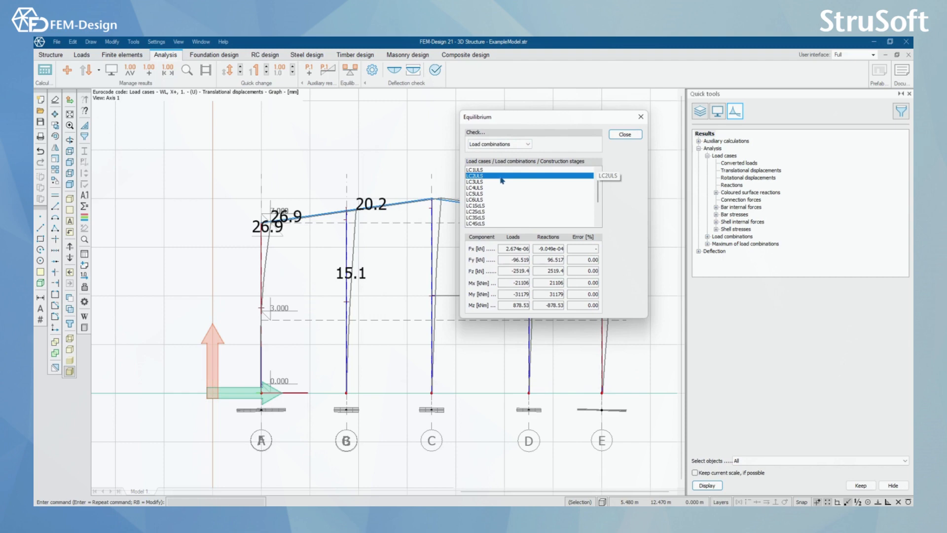
left_click(478, 181)
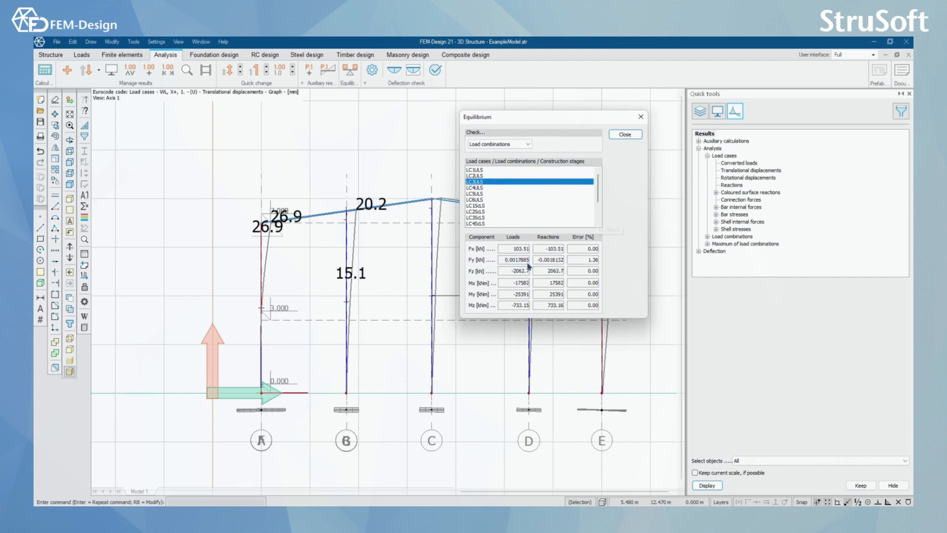
mouse_move(556, 275)
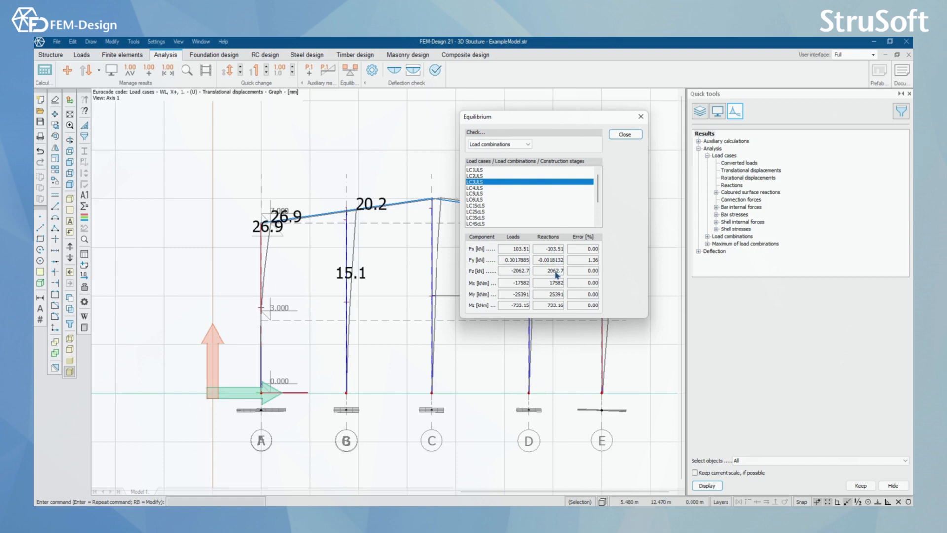
left_click(478, 194)
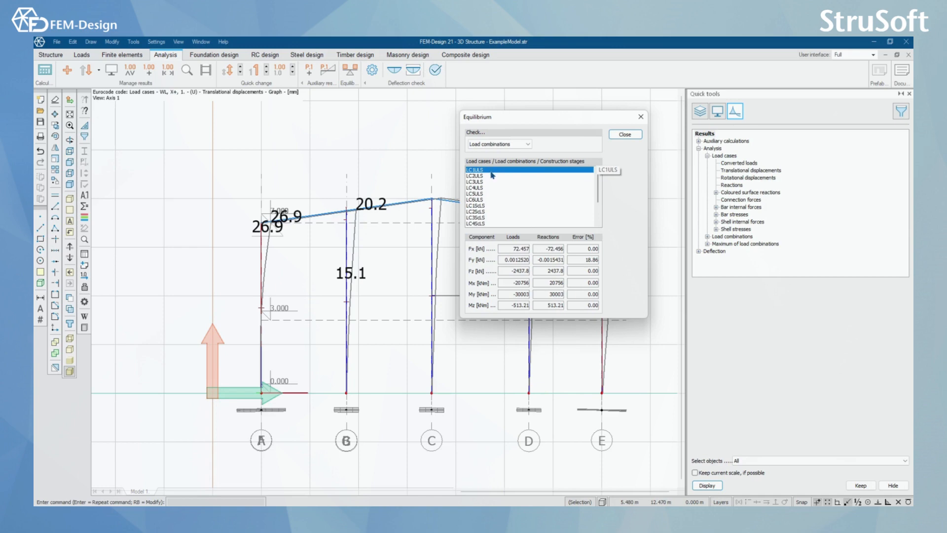
left_click(483, 181)
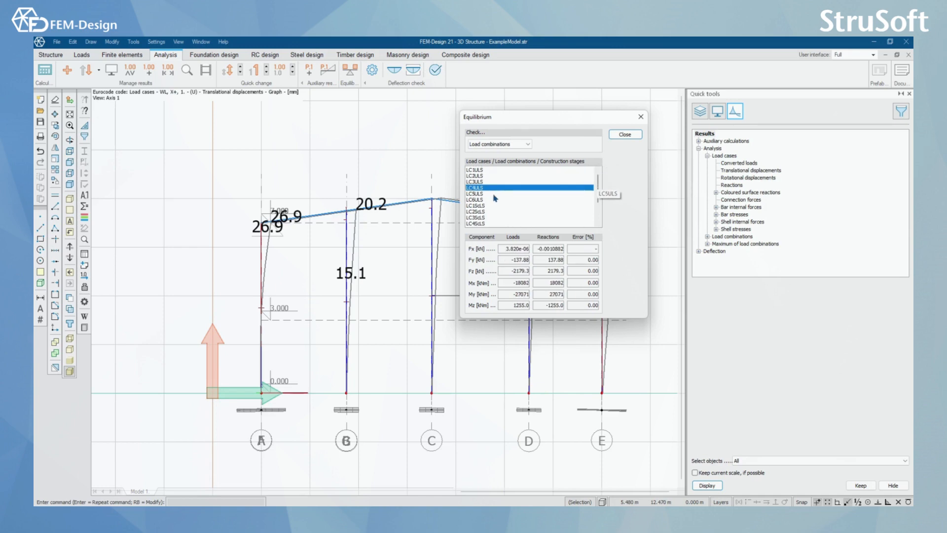
Step: Review the remaining load combinations down to the last, then return to LC1ULS results
left_click(475, 192)
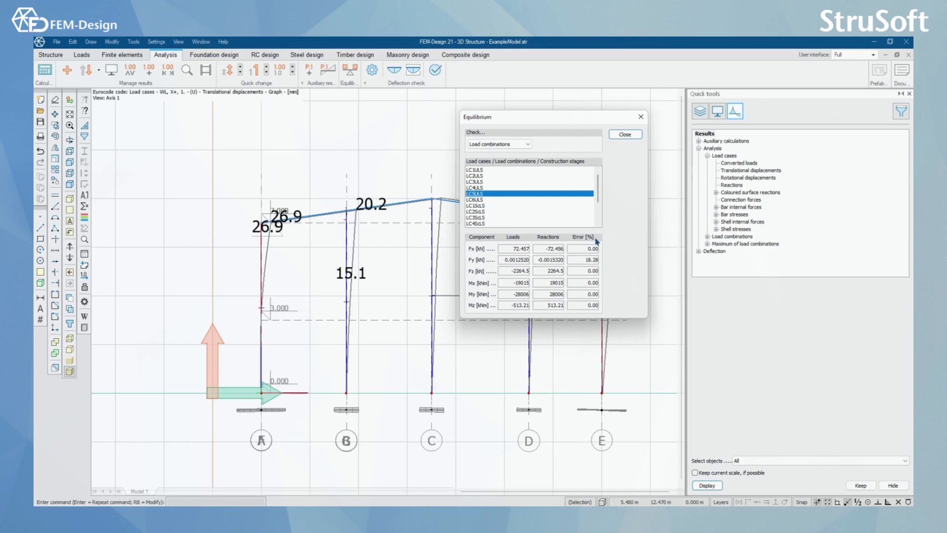
mouse_move(596, 242)
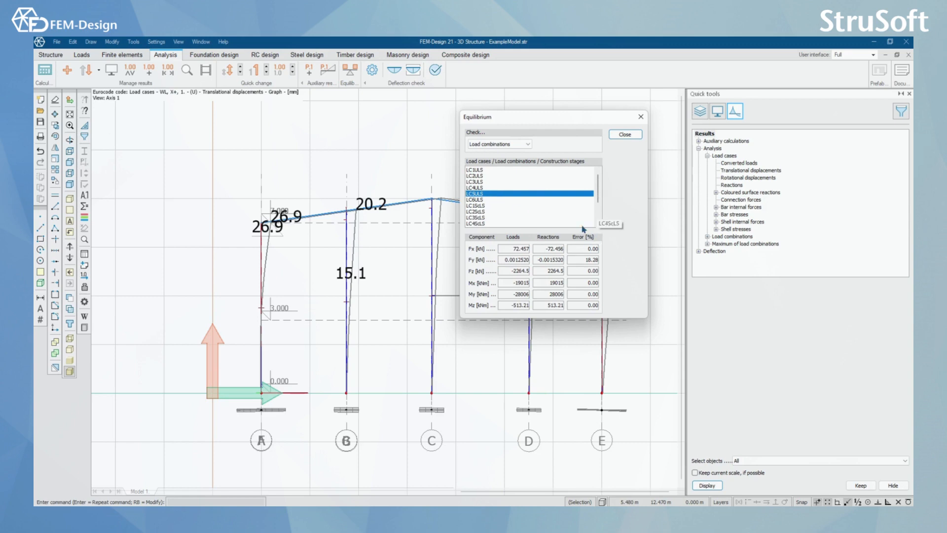
left_click(477, 201)
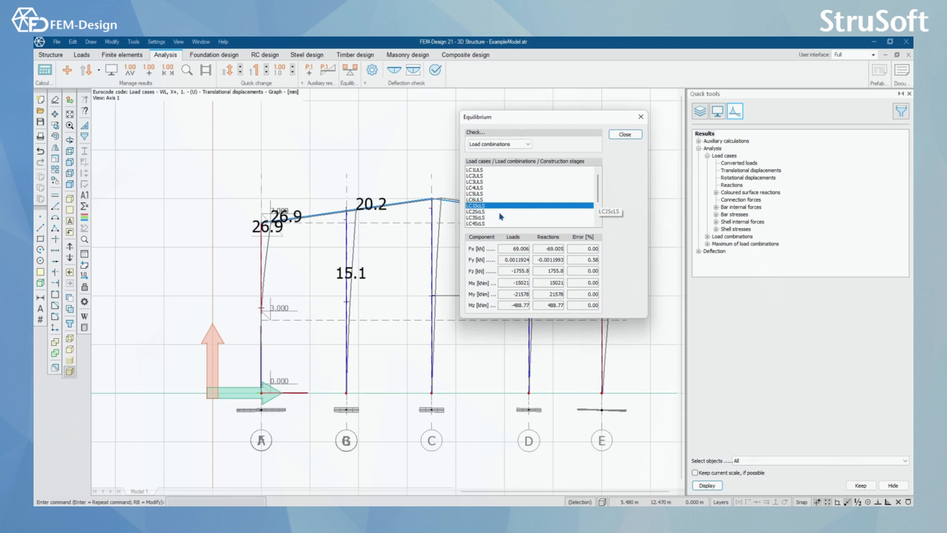
left_click(483, 223)
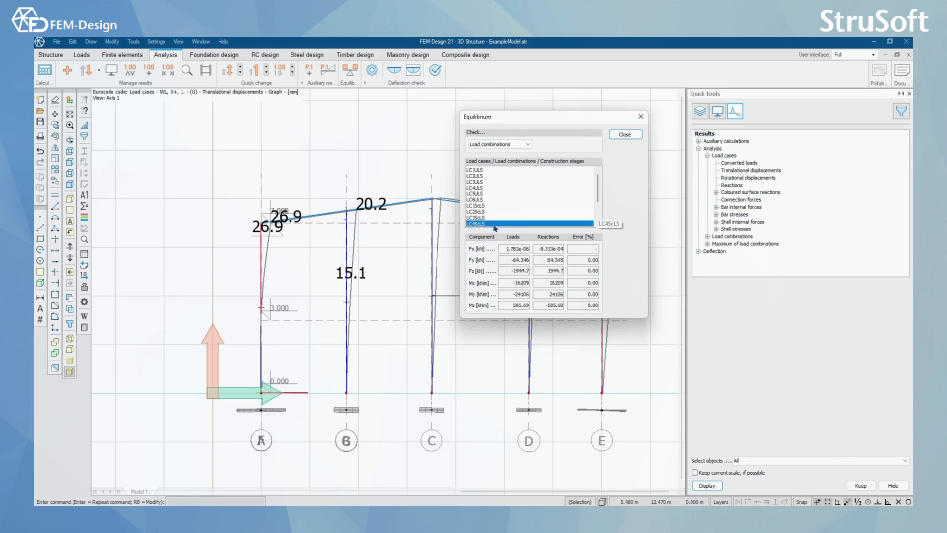
left_click(489, 170)
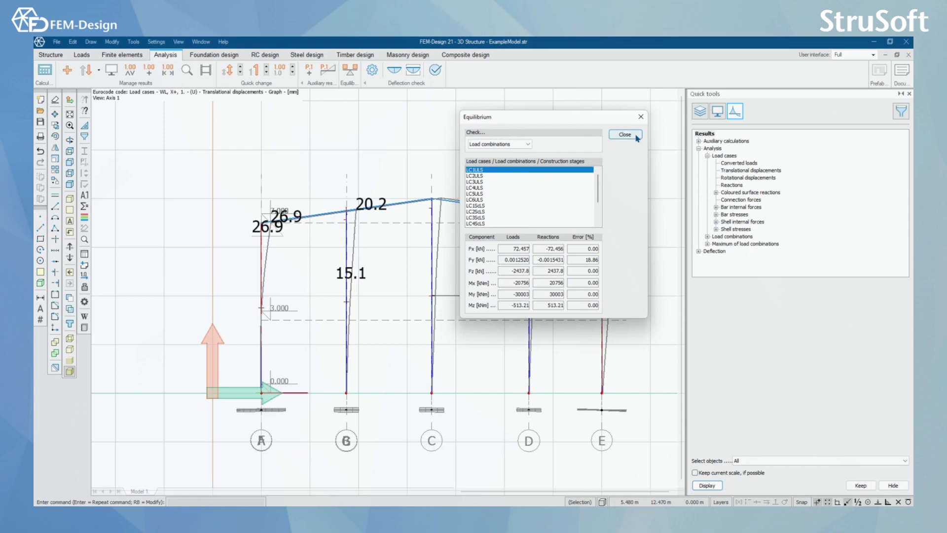
Step: Close the equilibrium check and confirm deflection configuration with quasi-permanent, frequent and characteristic combinations
left_click(625, 134)
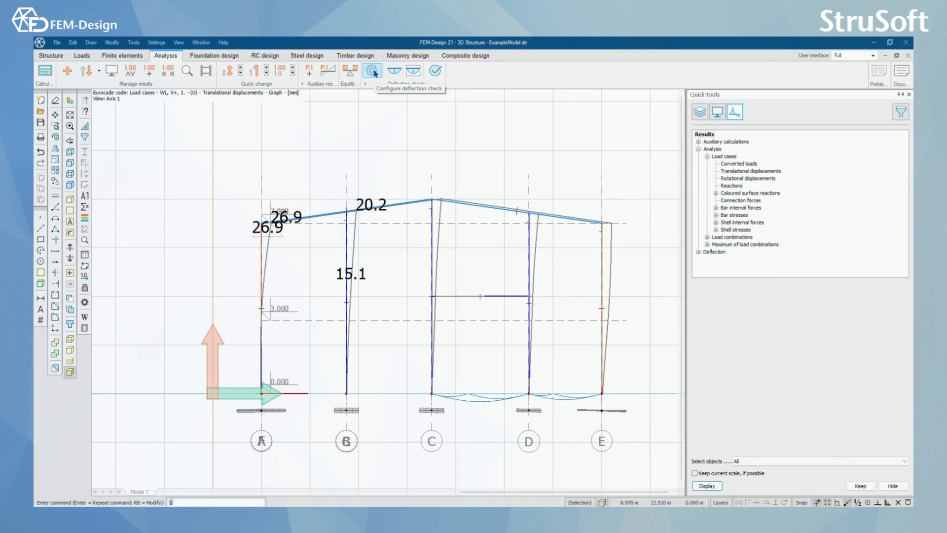
left_click(372, 71)
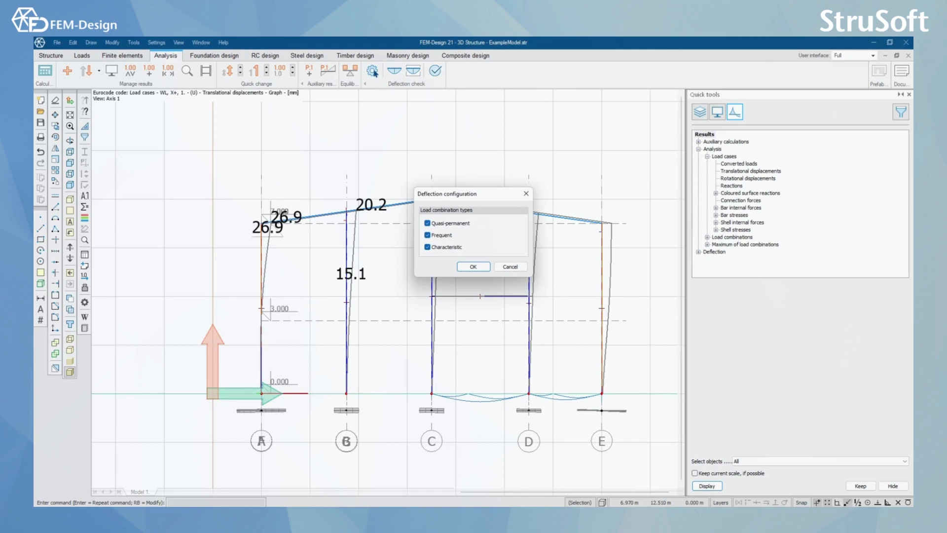
mouse_move(467, 217)
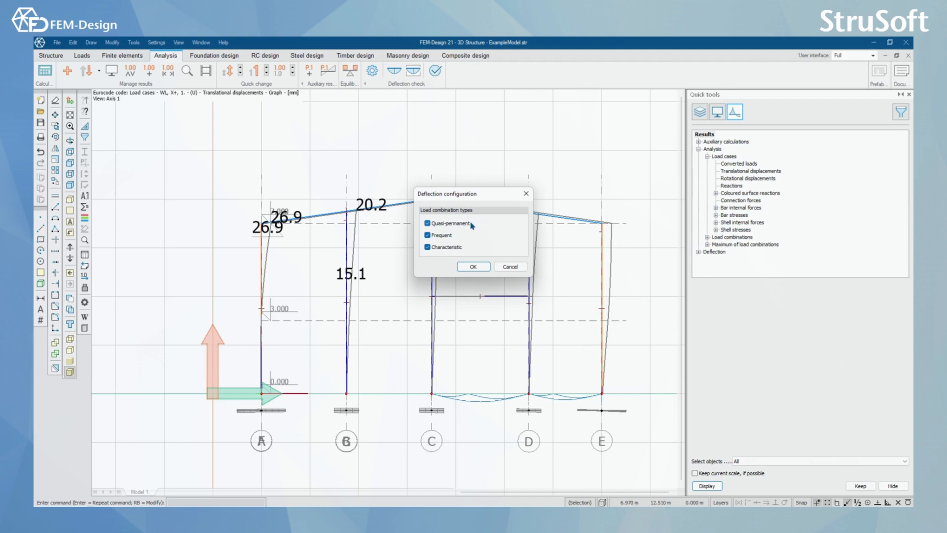
mouse_move(476, 204)
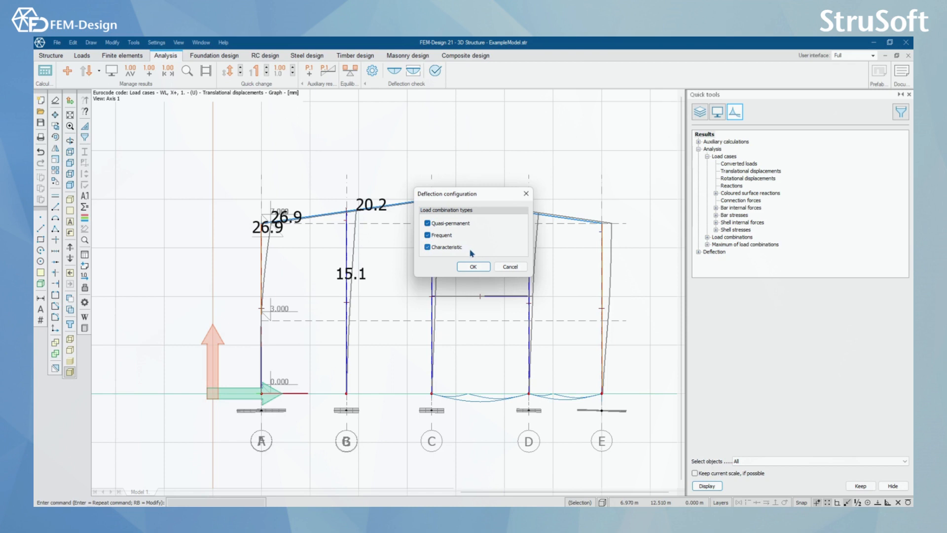
left_click(473, 267)
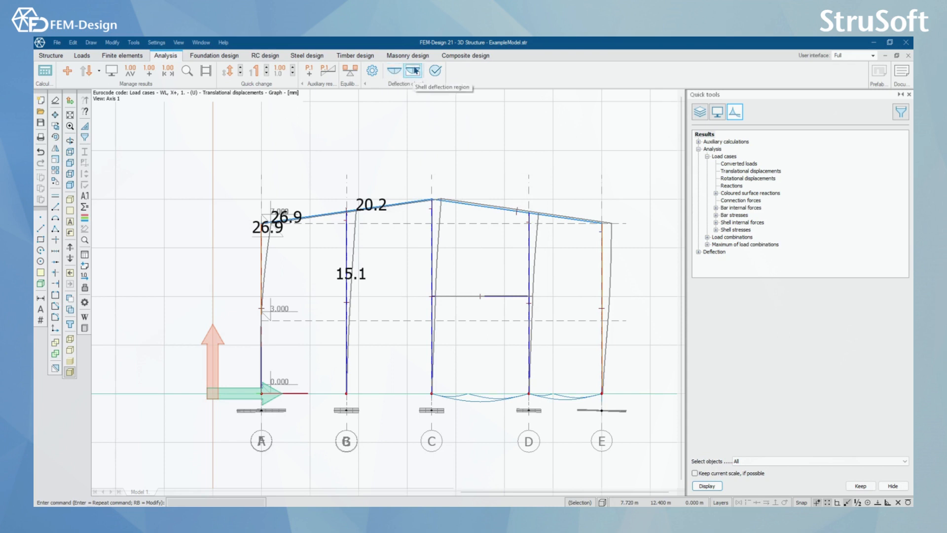
mouse_move(392, 71)
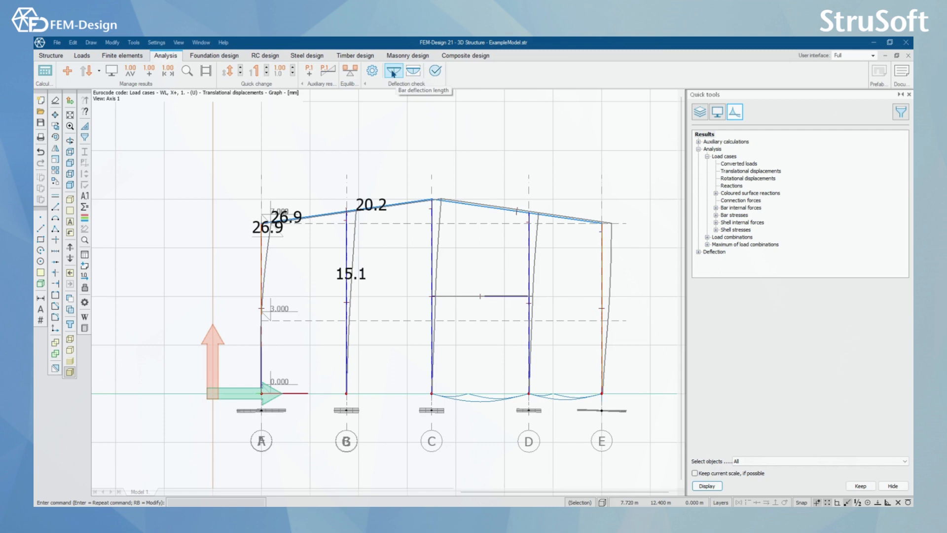
Step: Define bar deflection lengths and run the deflection check, producing the bar utilization table
left_click(405, 71)
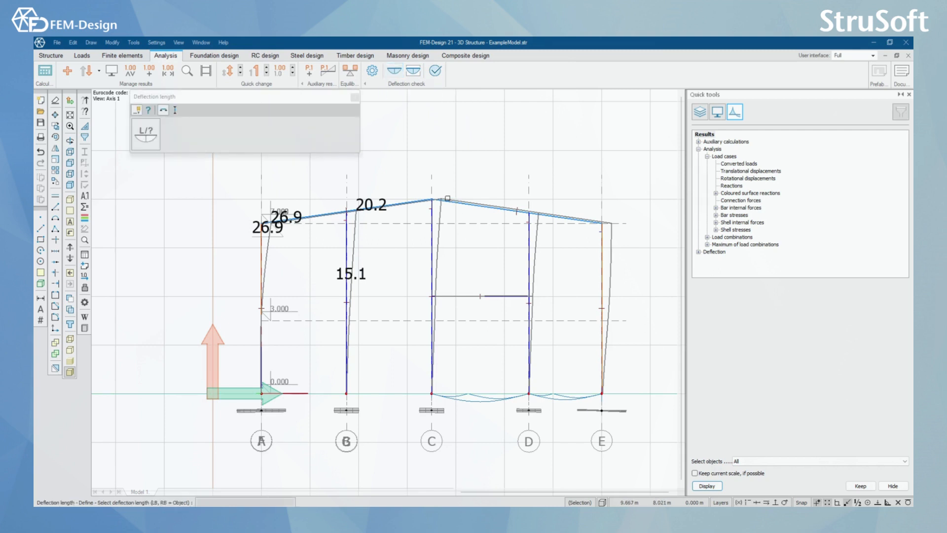
mouse_move(396, 71)
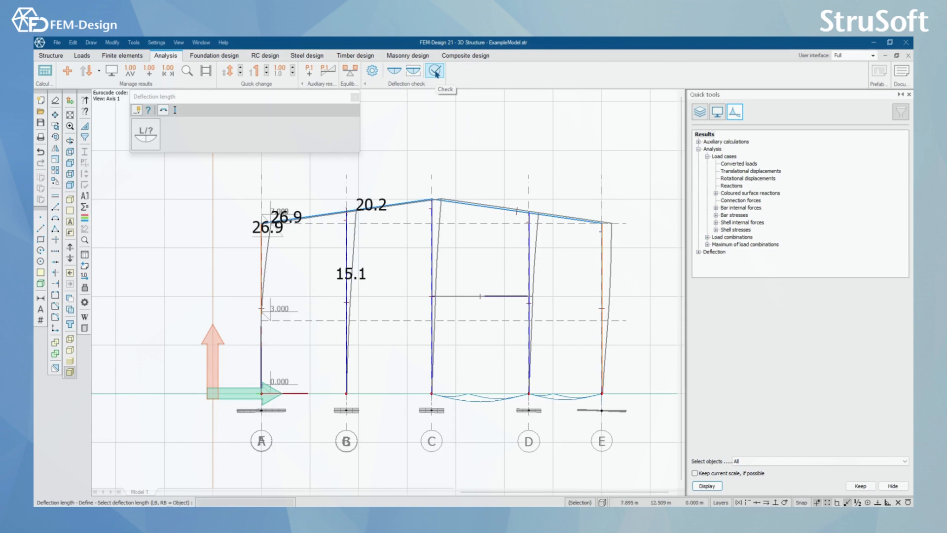
left_click(434, 71)
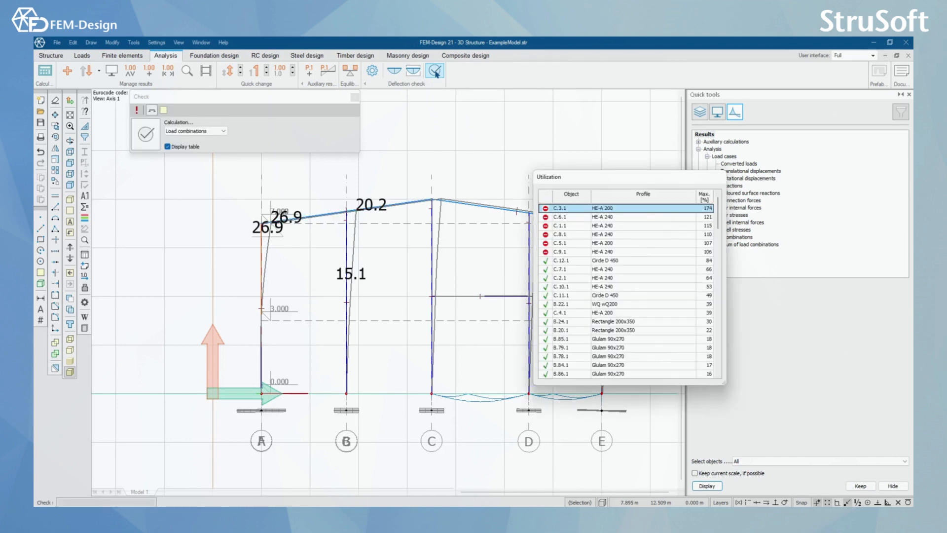
Step: Inspect members C.6.1, C.8.1, C.9.1, C.12.1 and C.2.1 in the utilization table and move it over the frame
left_click(609, 217)
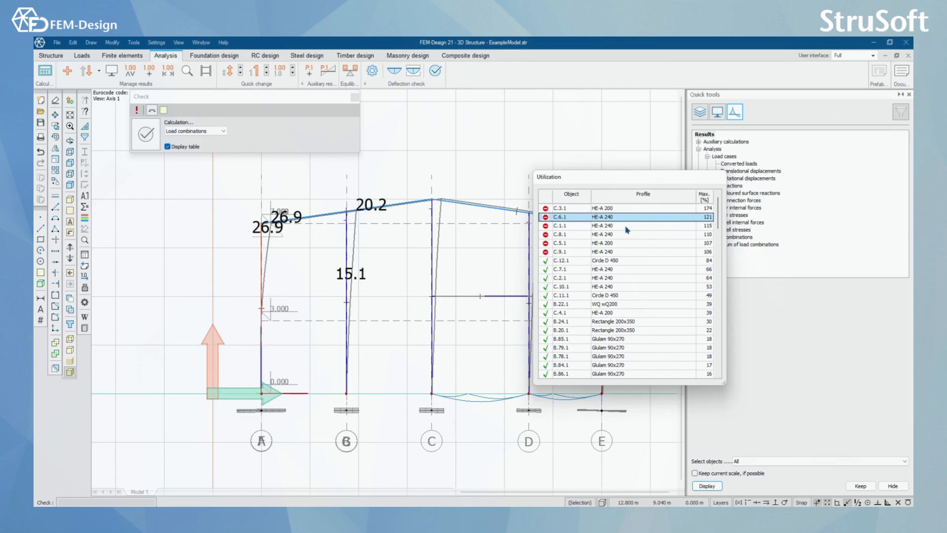
left_click(626, 235)
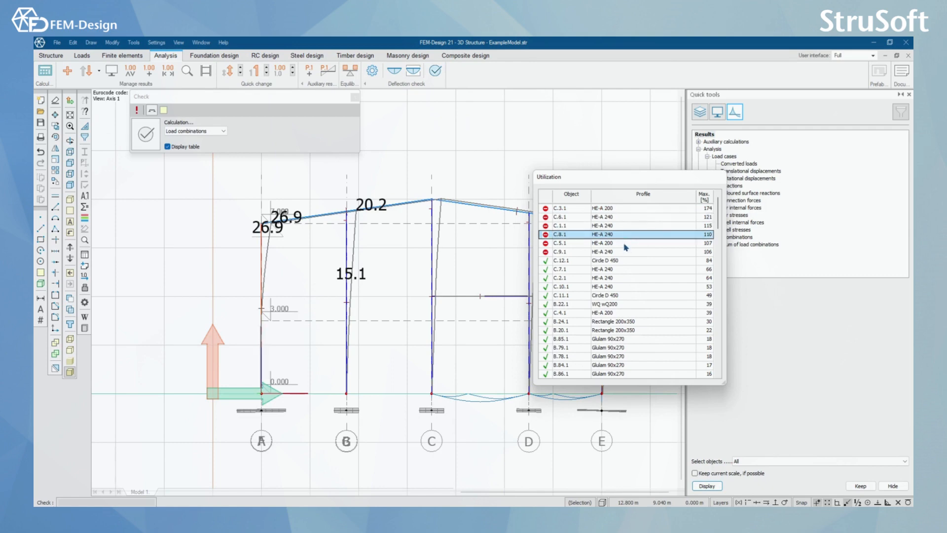
left_click(620, 251)
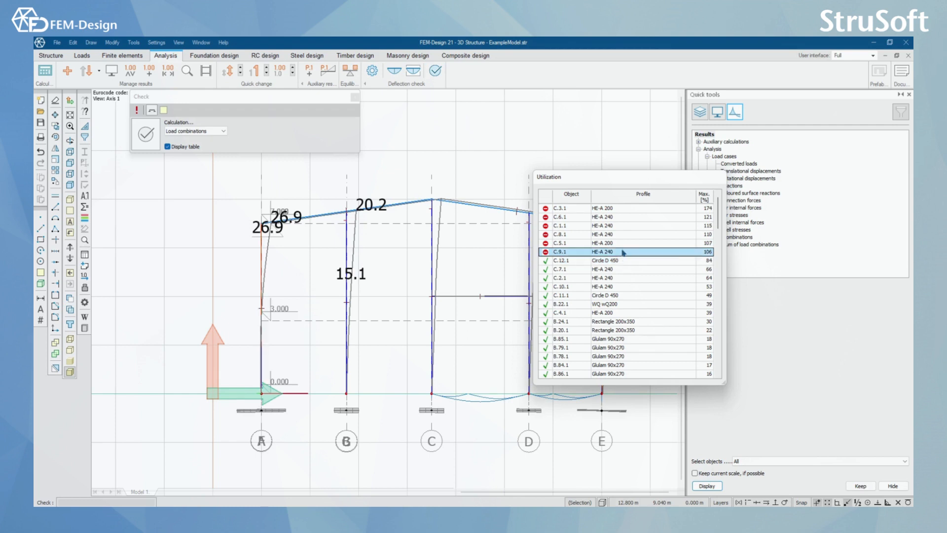
left_click(623, 235)
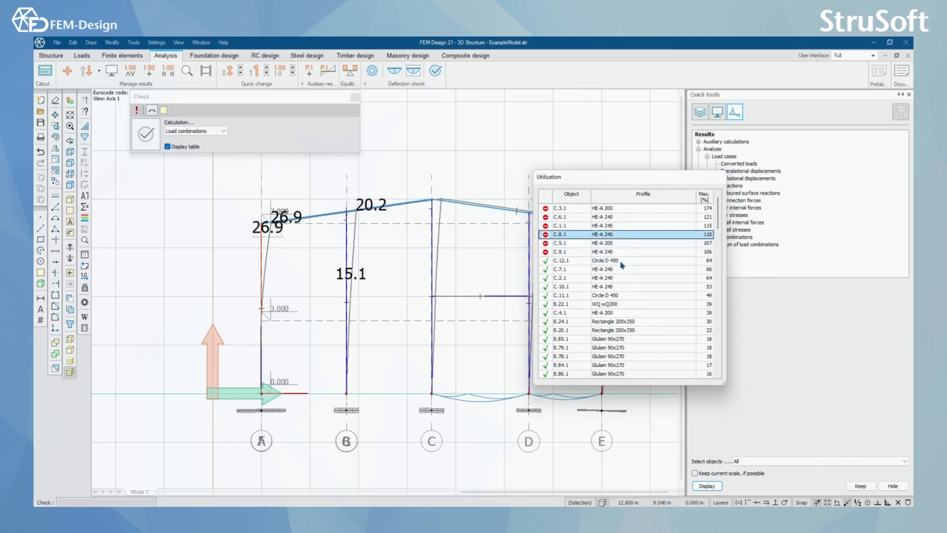
left_click(603, 261)
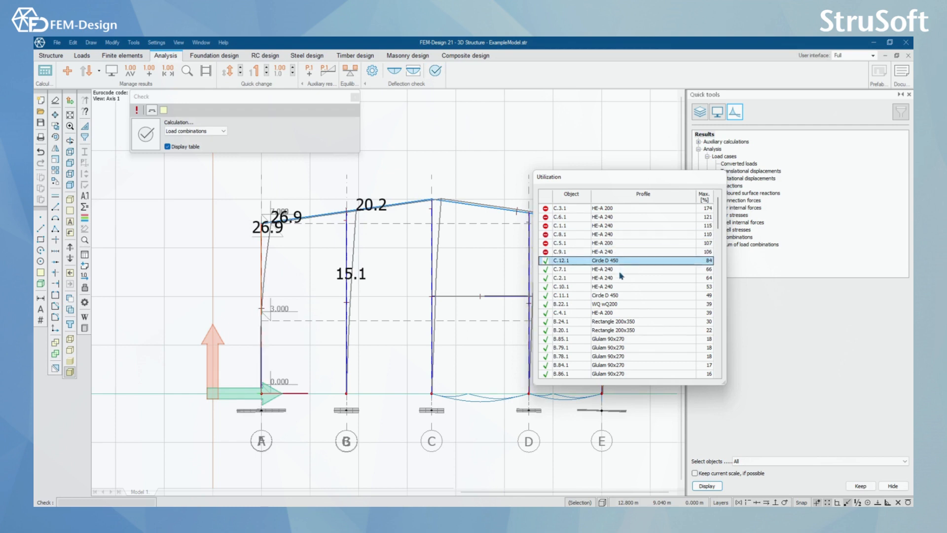
left_click(625, 277)
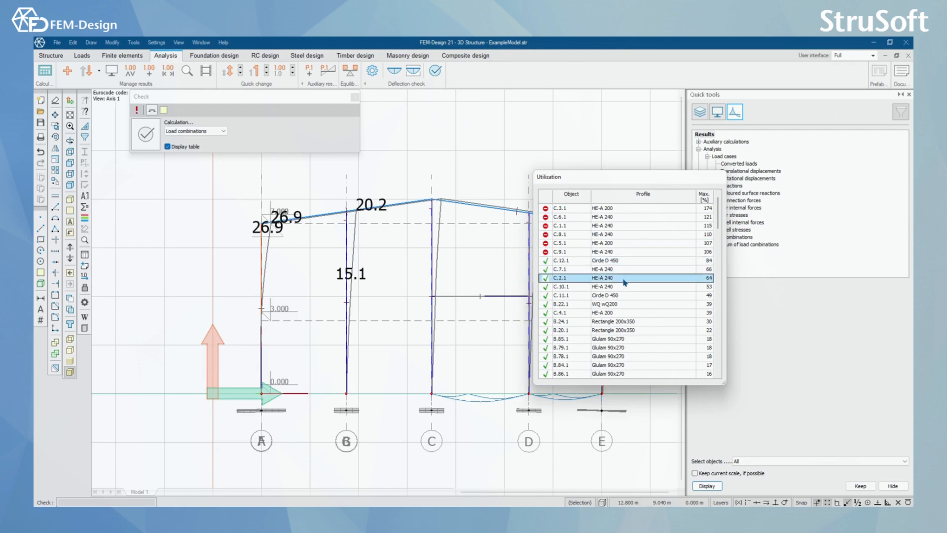
left_click_drag(625, 176, 523, 114)
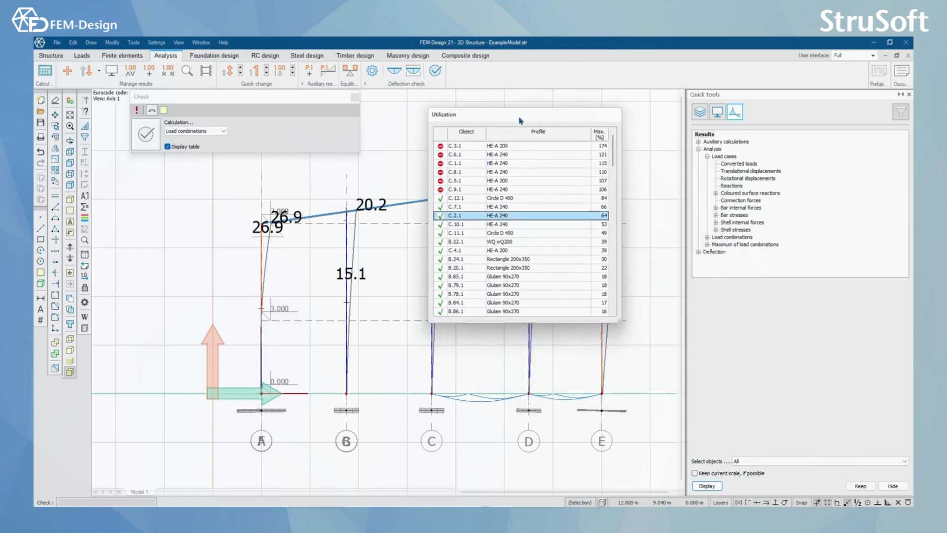